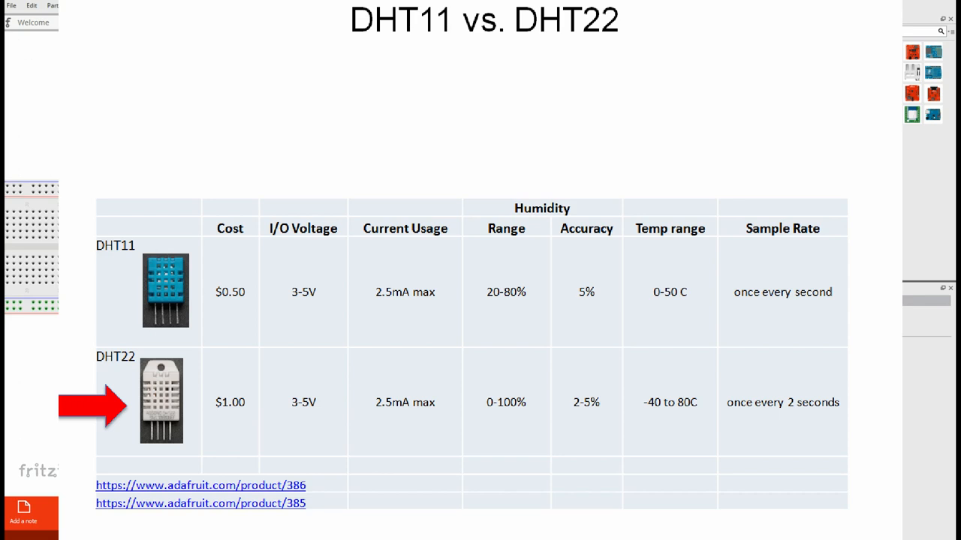
Open the chosen sensor log file and import it as comma-delimited columns
left_click(119, 22)
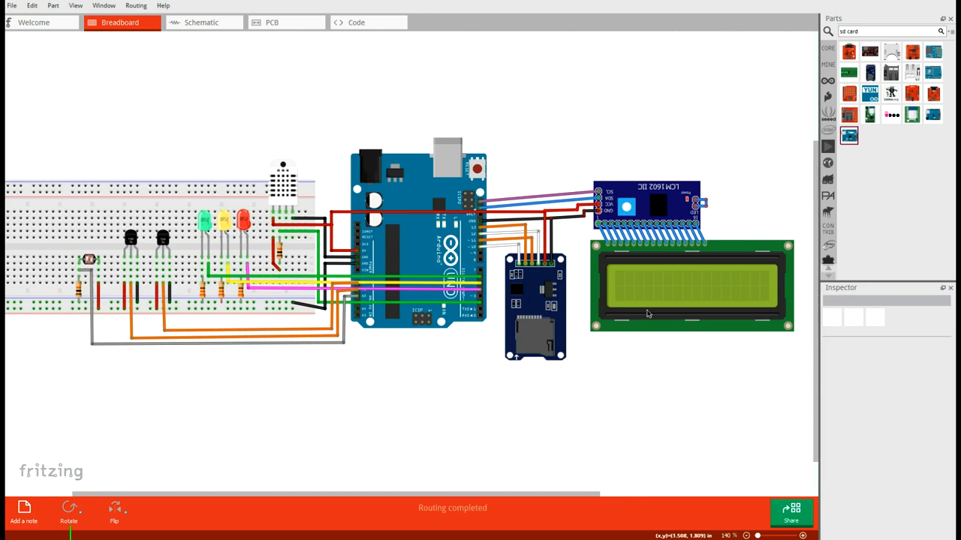
mouse_move(657, 308)
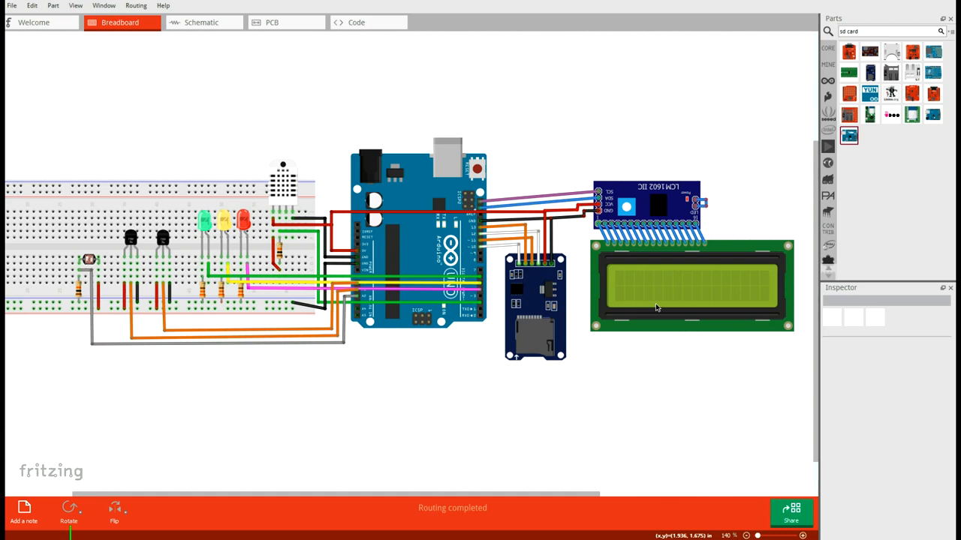
mouse_move(639, 256)
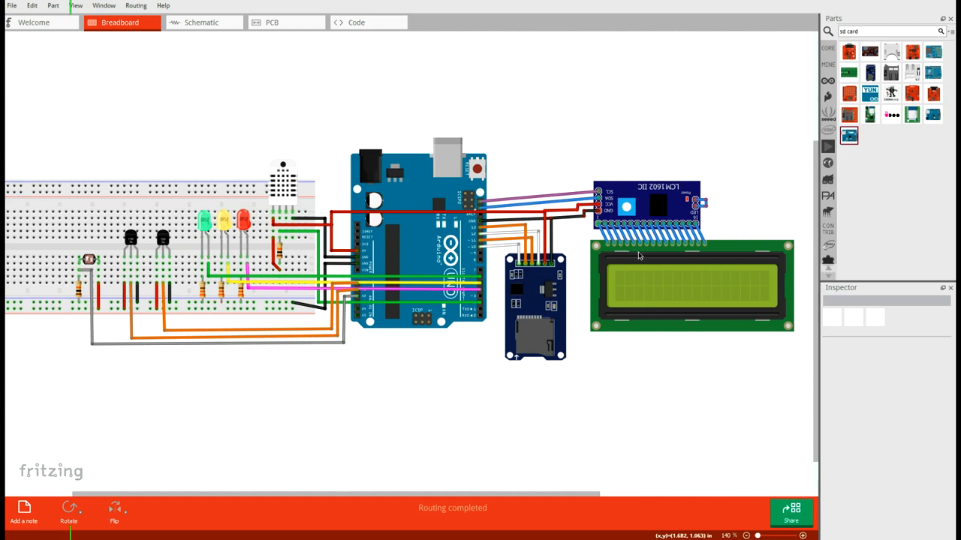
mouse_move(644, 292)
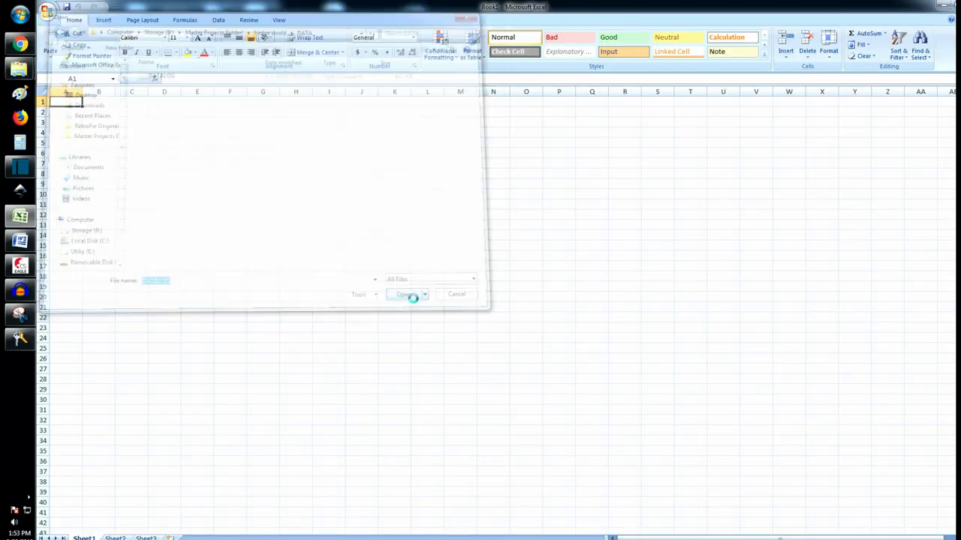
left_click(403, 294)
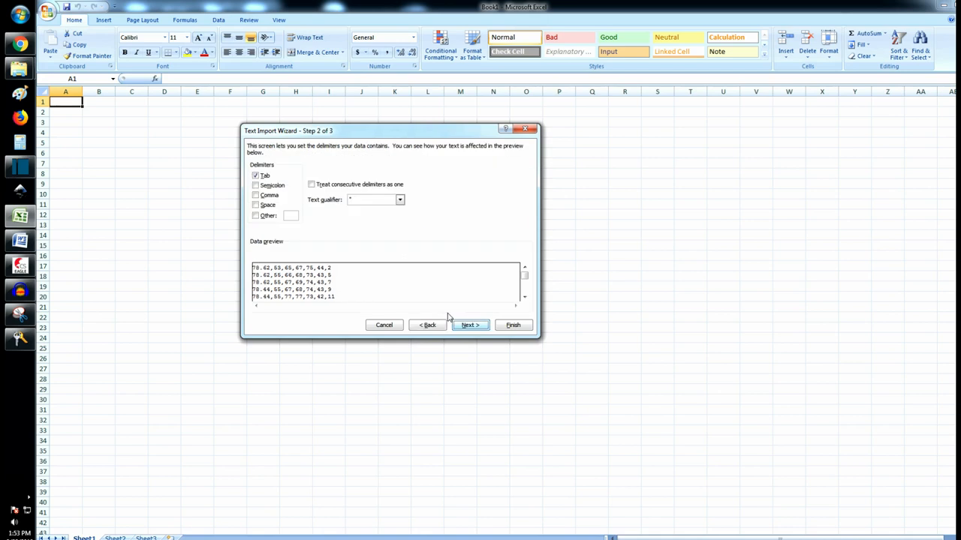
left_click(255, 195)
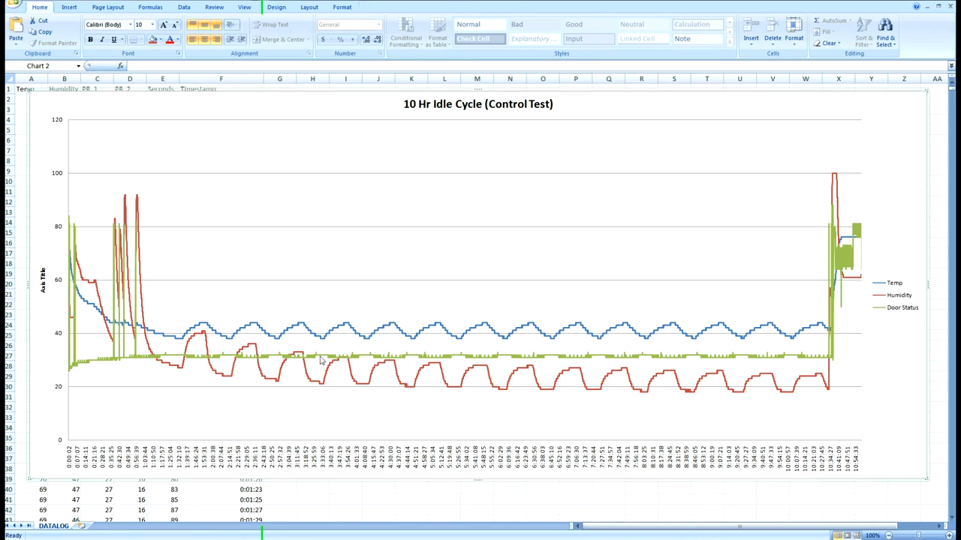
mouse_move(319, 361)
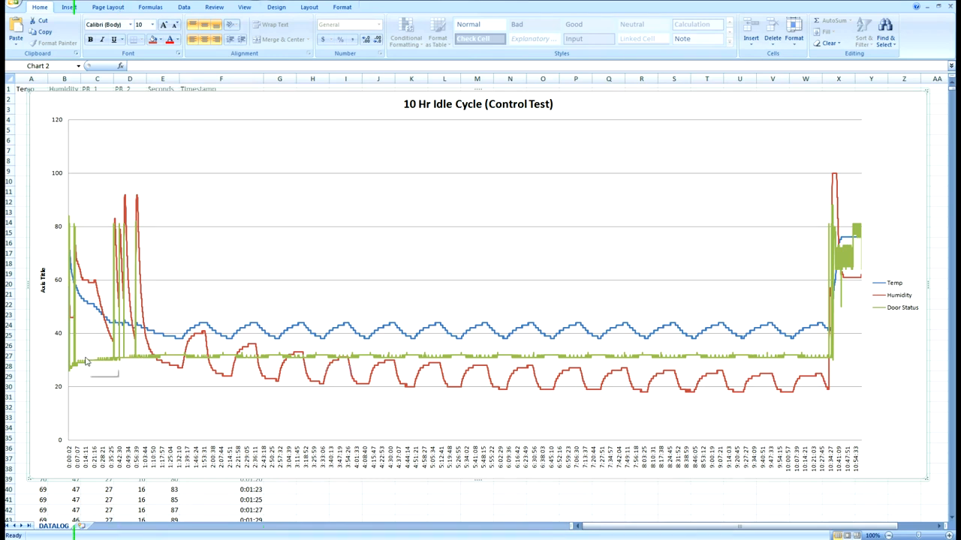
mouse_move(87, 359)
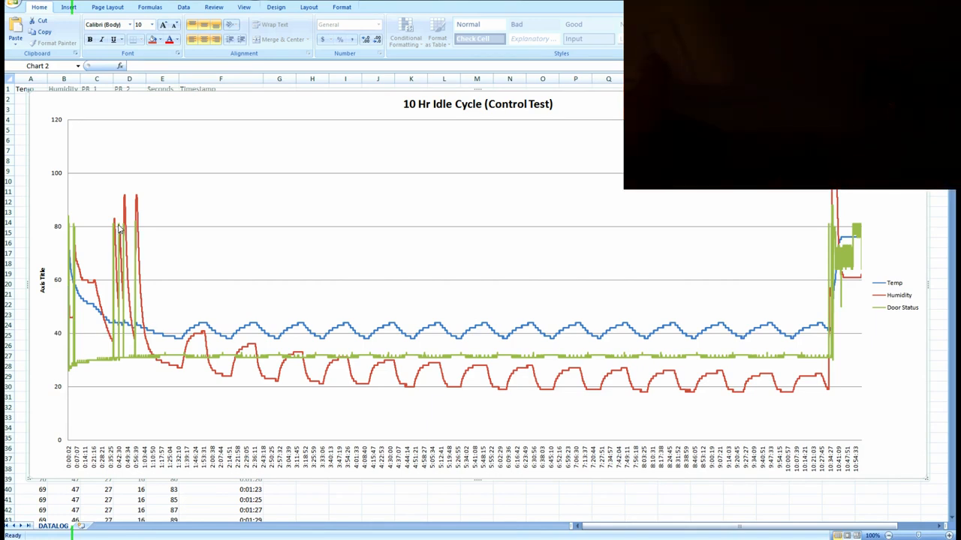
mouse_move(120, 229)
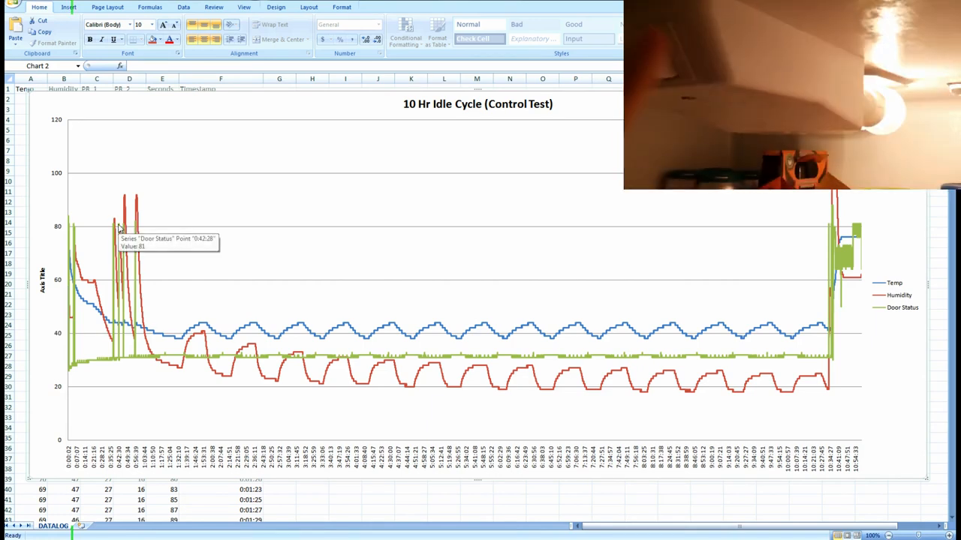
mouse_move(205, 324)
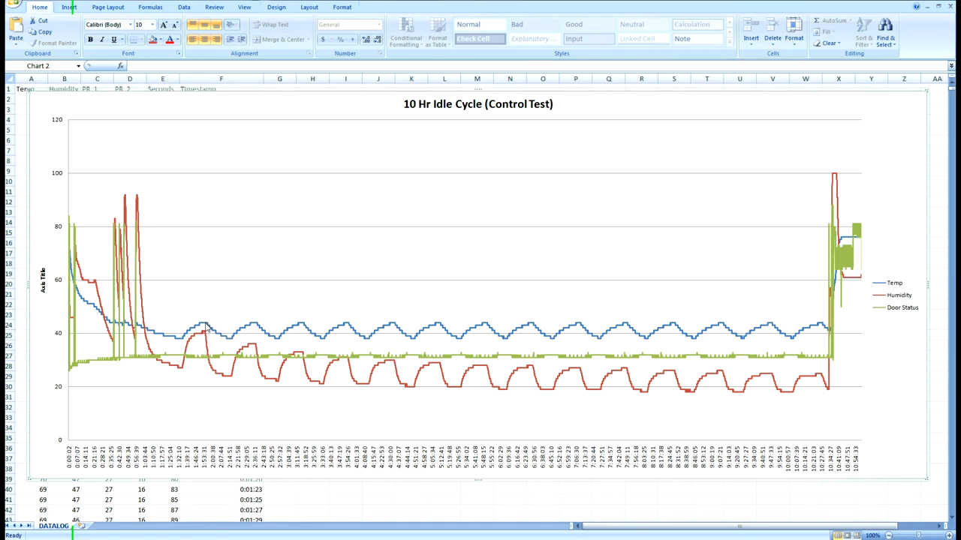
mouse_move(228, 340)
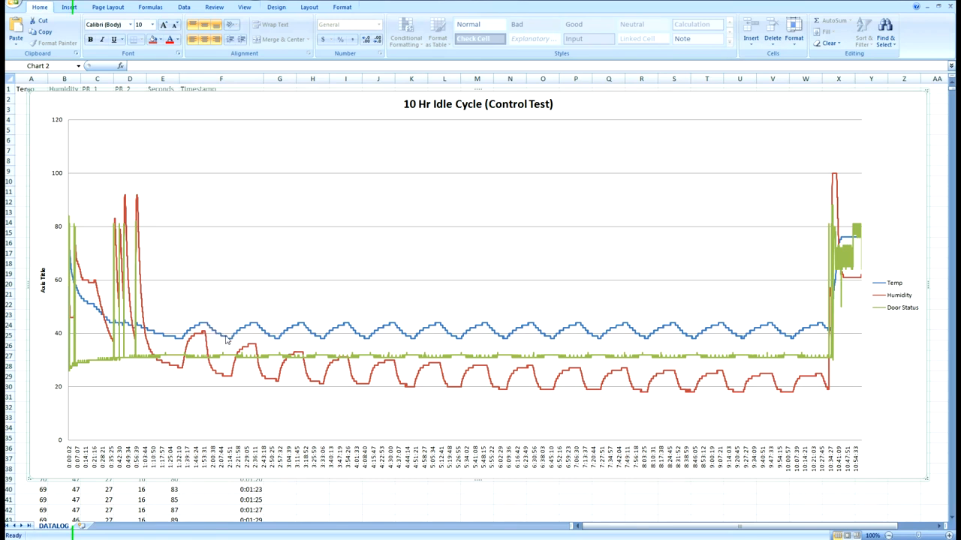
mouse_move(270, 340)
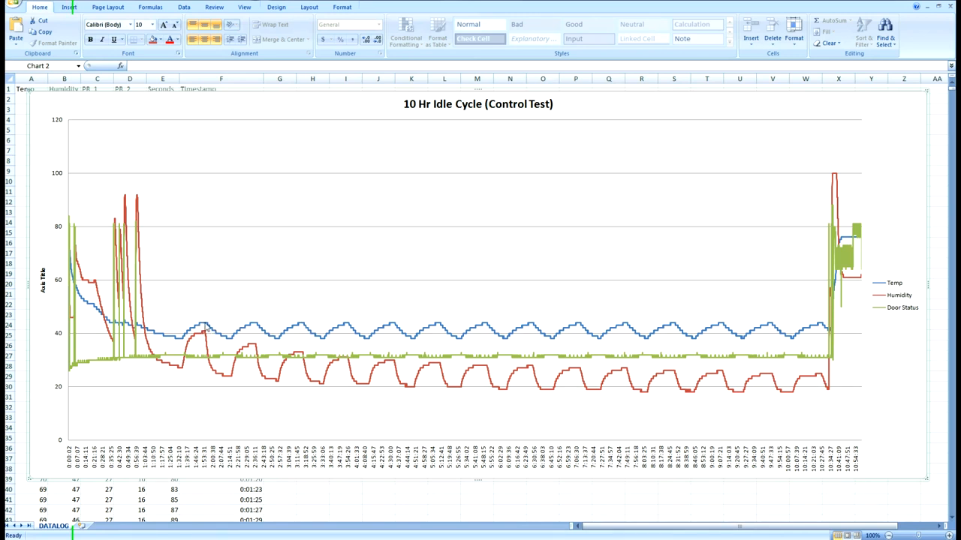
mouse_move(189, 334)
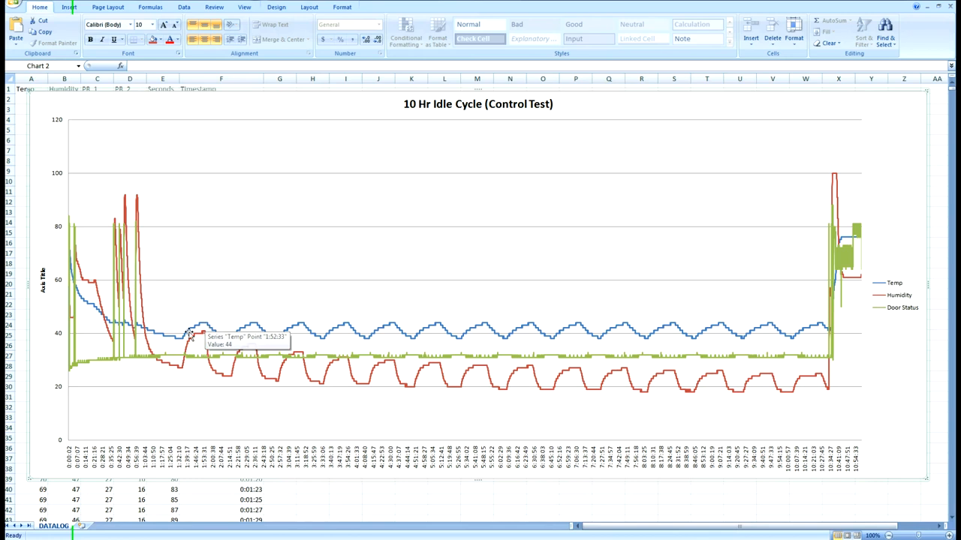
mouse_move(182, 345)
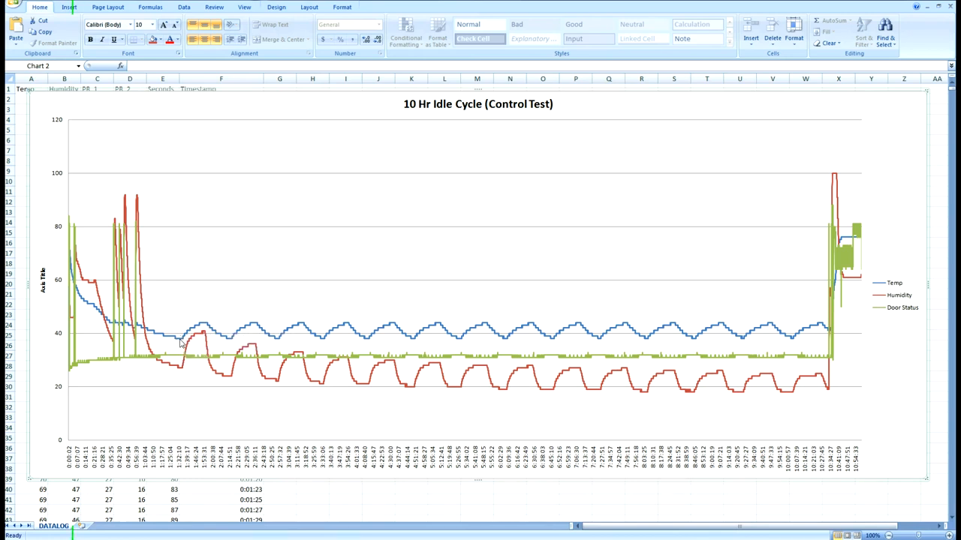
mouse_move(176, 343)
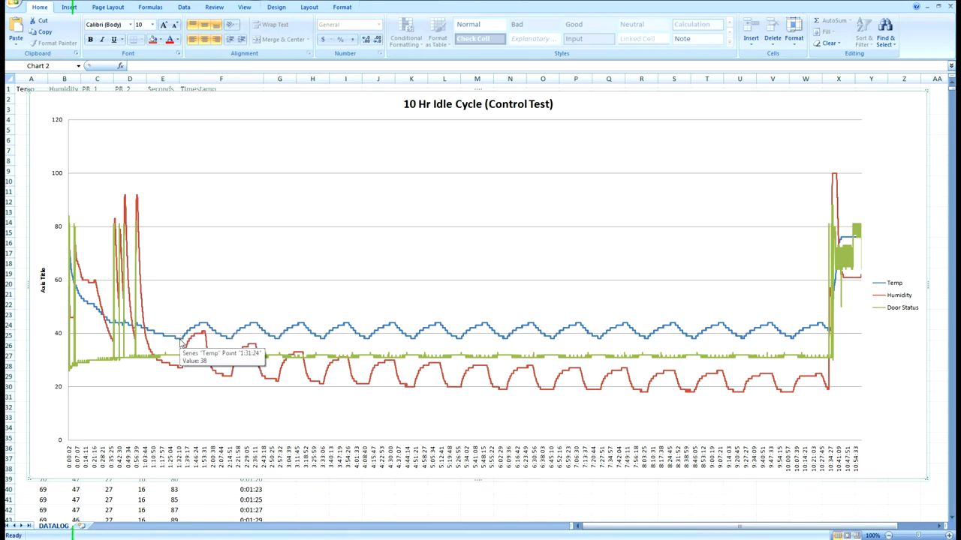
mouse_move(326, 342)
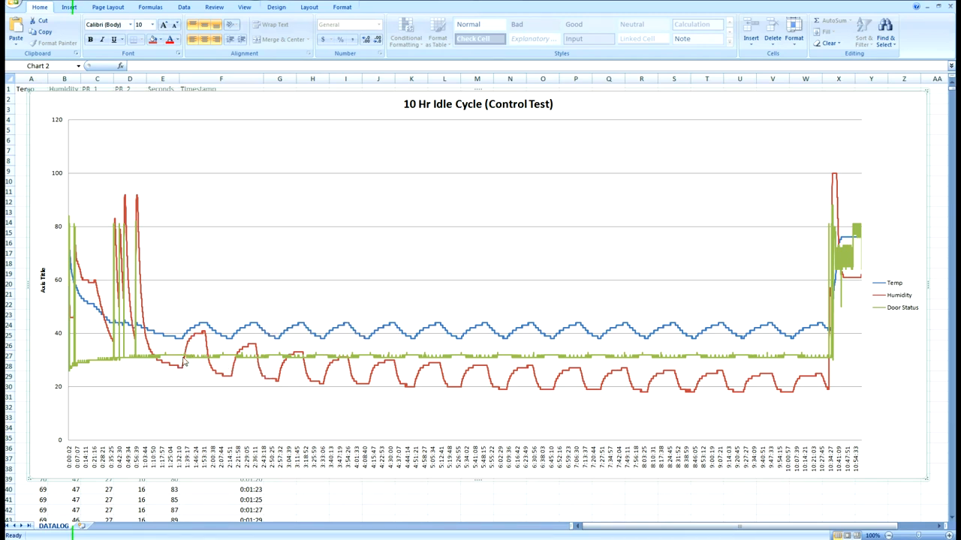
mouse_move(138, 269)
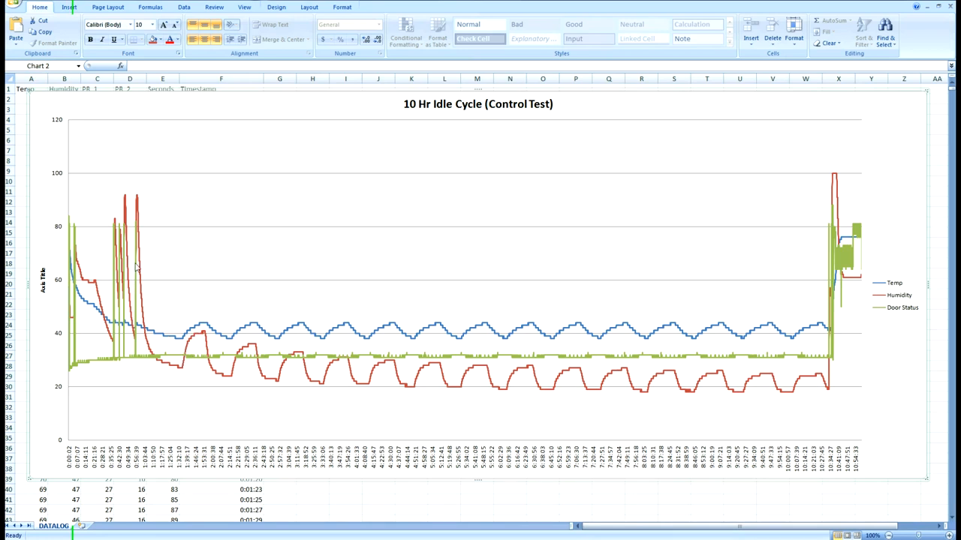
mouse_move(134, 204)
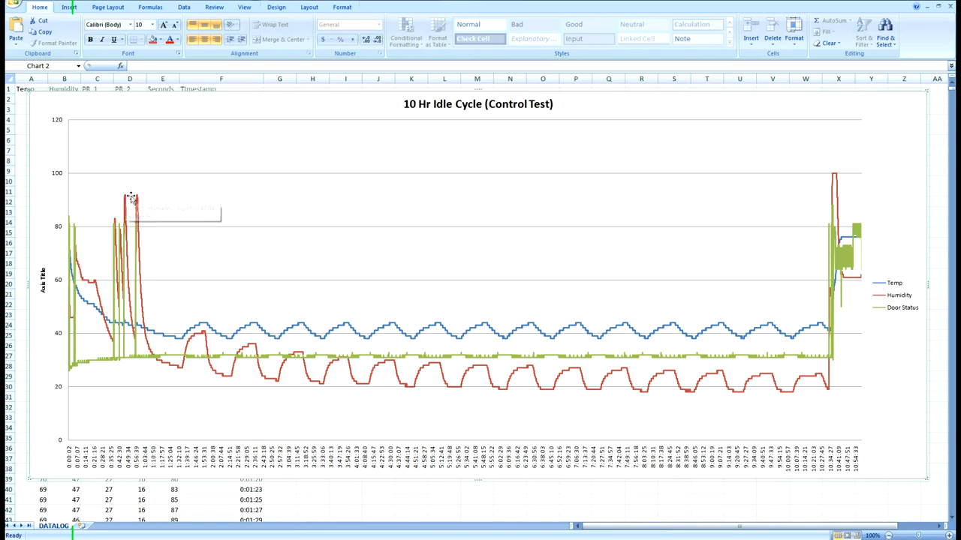
mouse_move(129, 199)
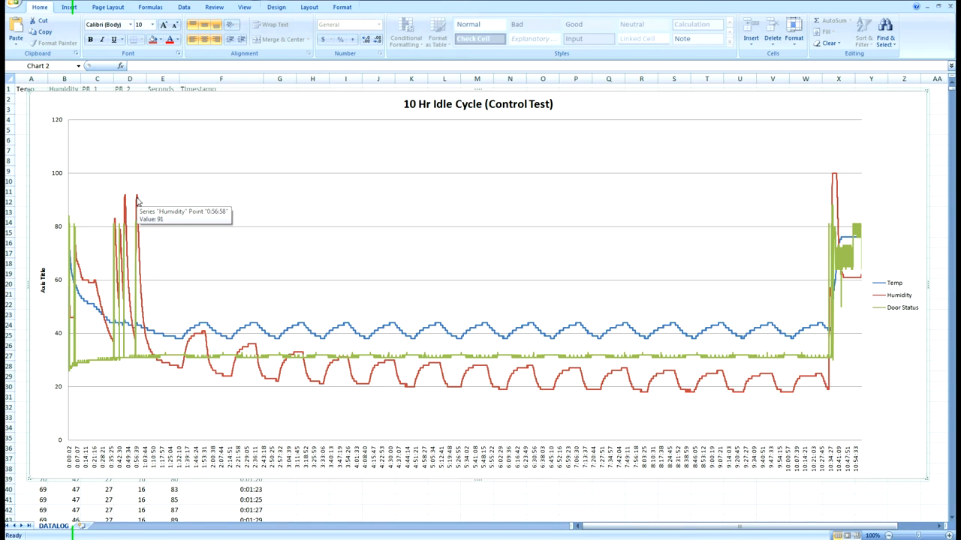
mouse_move(214, 262)
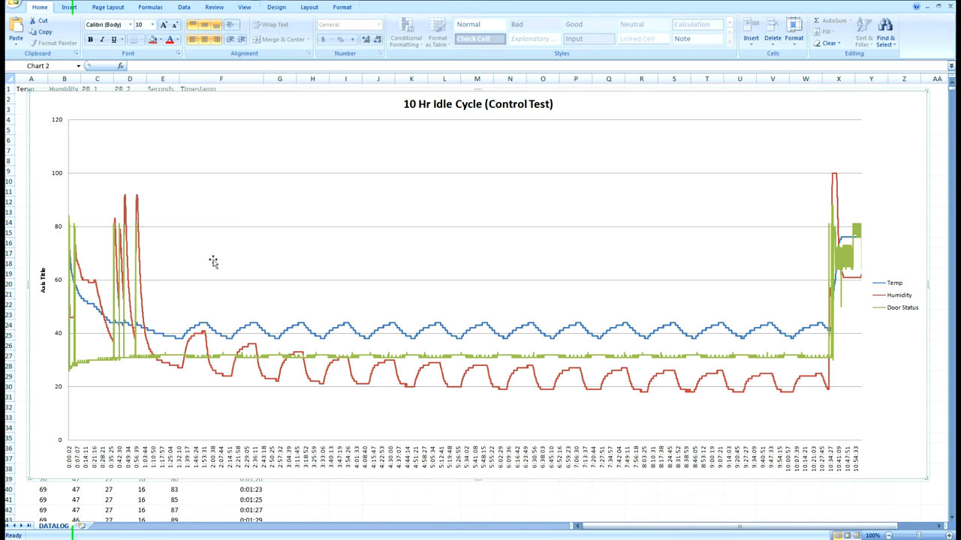
mouse_move(203, 339)
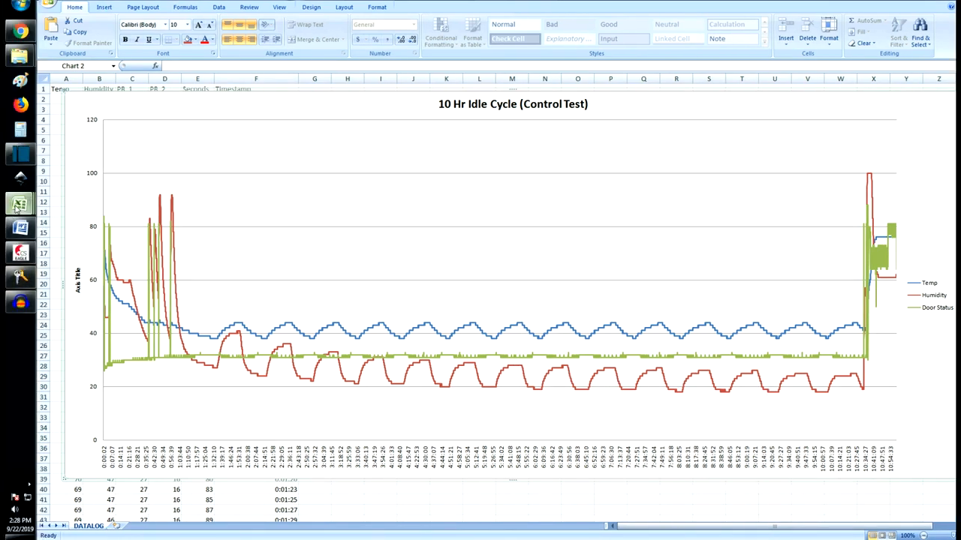
left_click(81, 521)
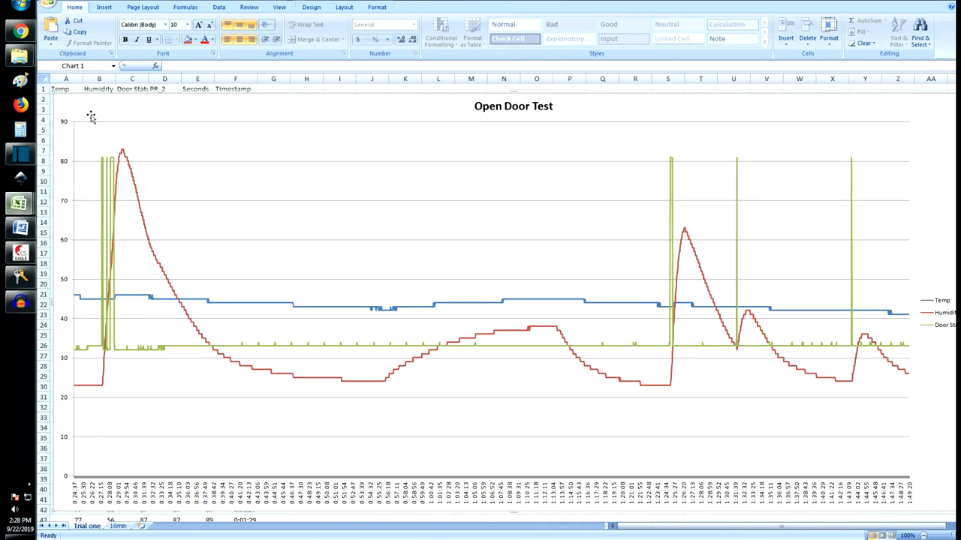
mouse_move(340, 254)
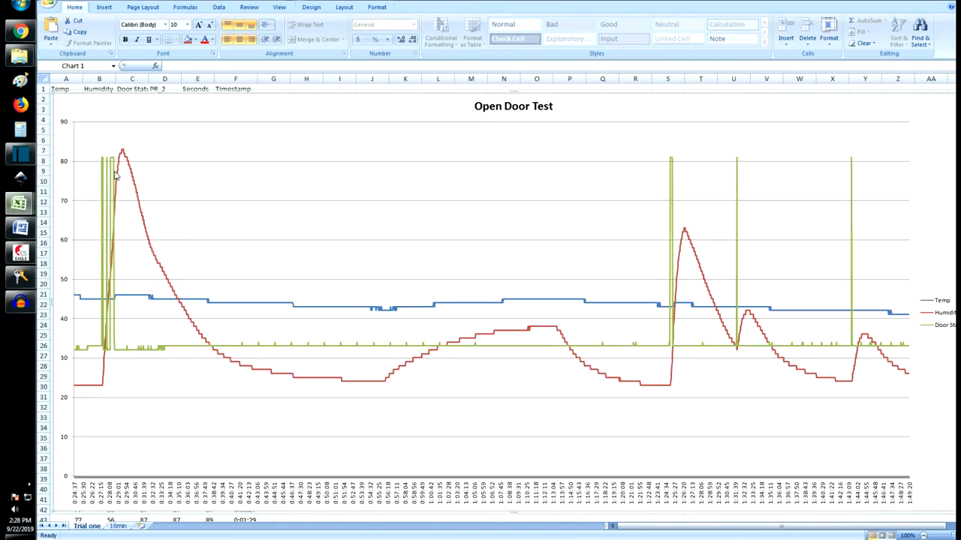
mouse_move(96, 350)
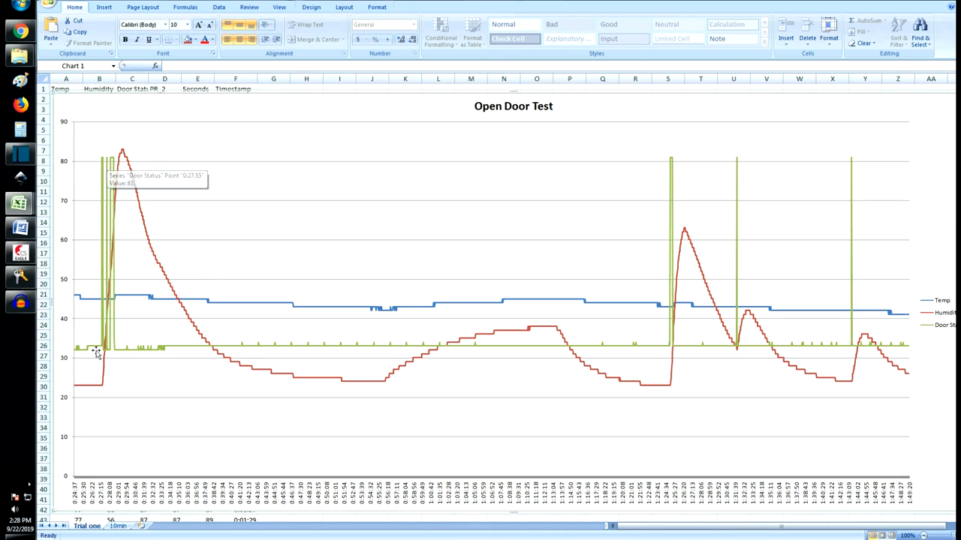
mouse_move(91, 305)
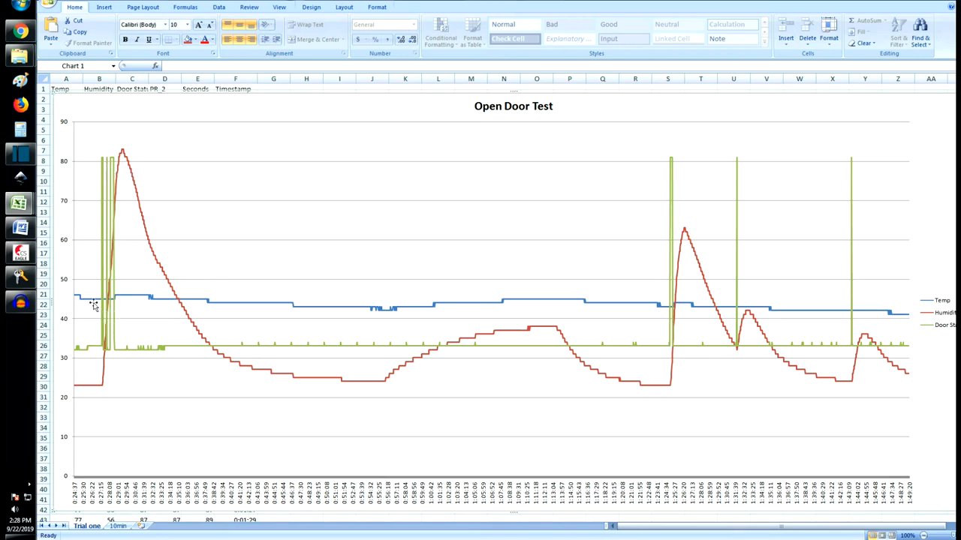
mouse_move(106, 309)
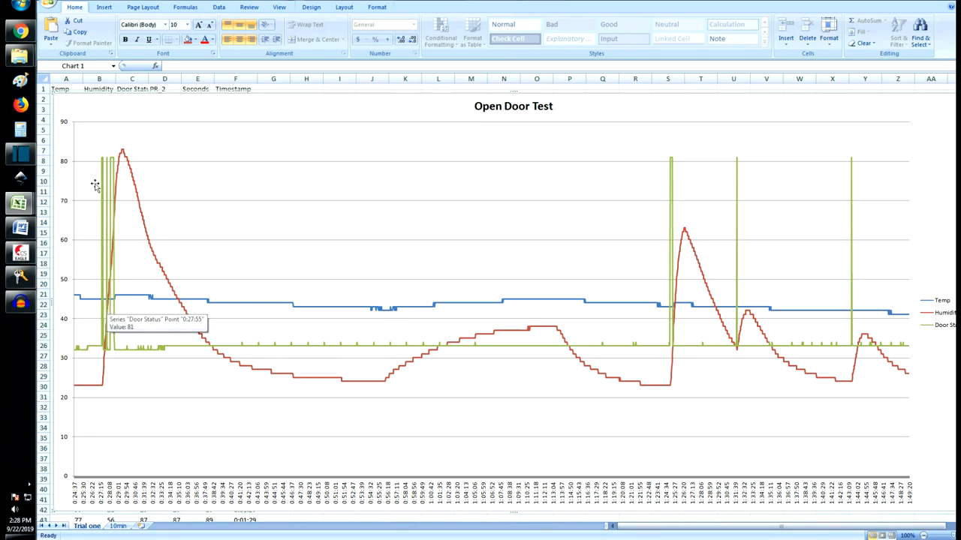
mouse_move(105, 332)
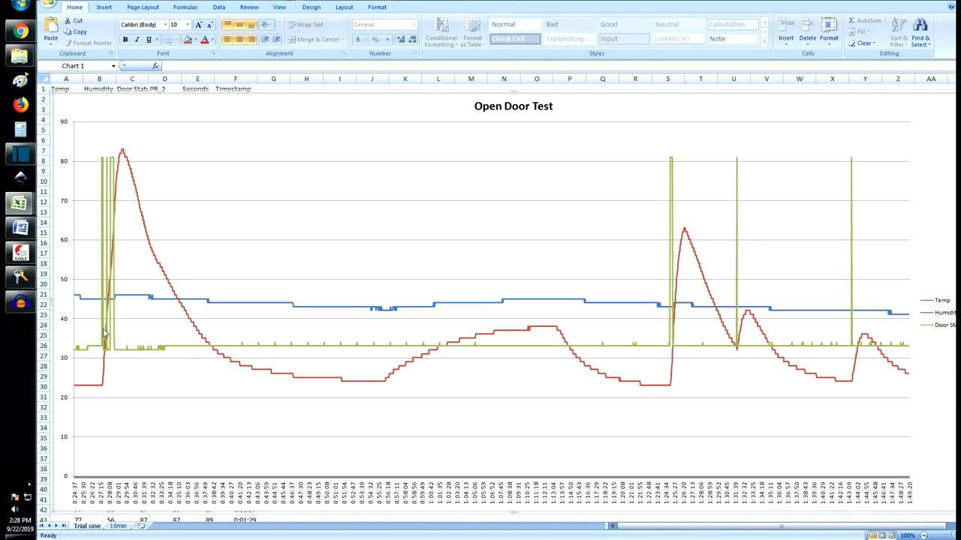
mouse_move(105, 286)
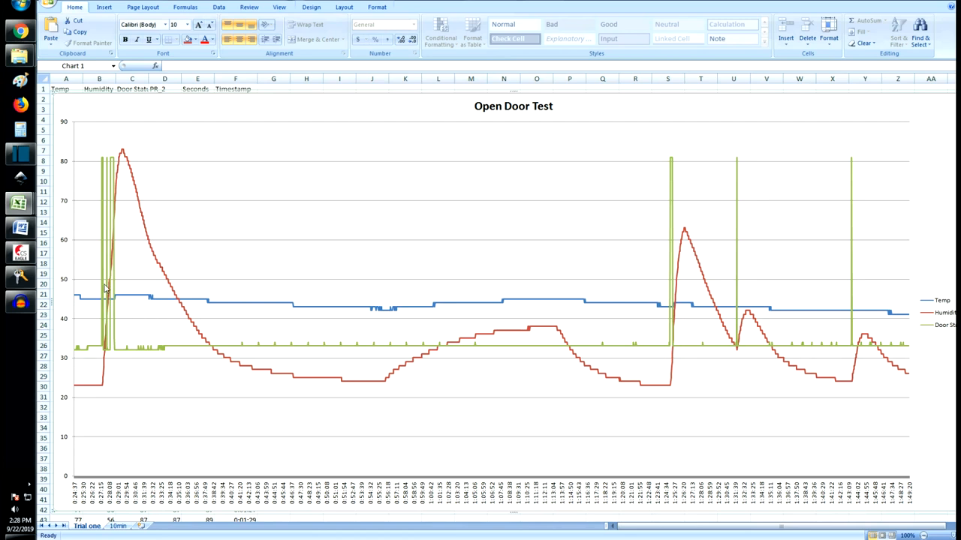
mouse_move(91, 355)
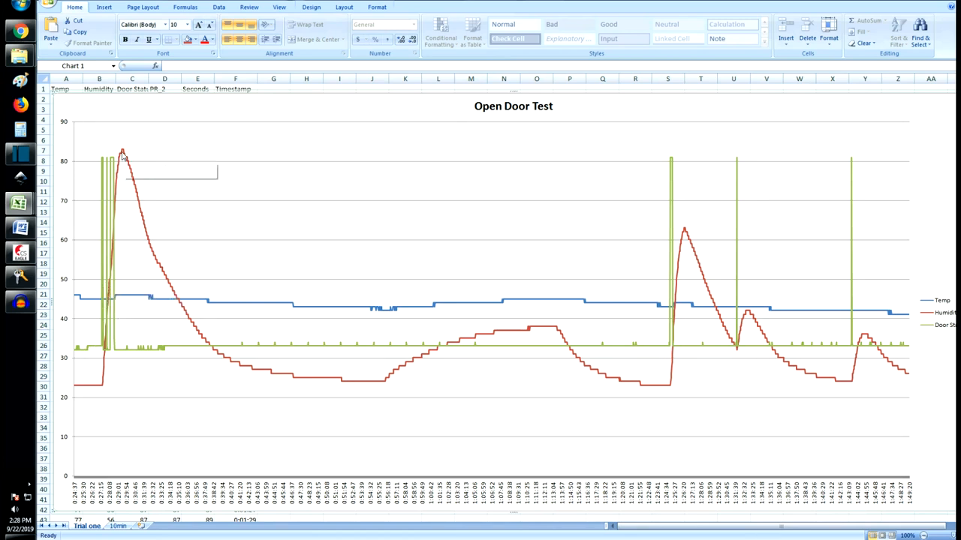
mouse_move(119, 295)
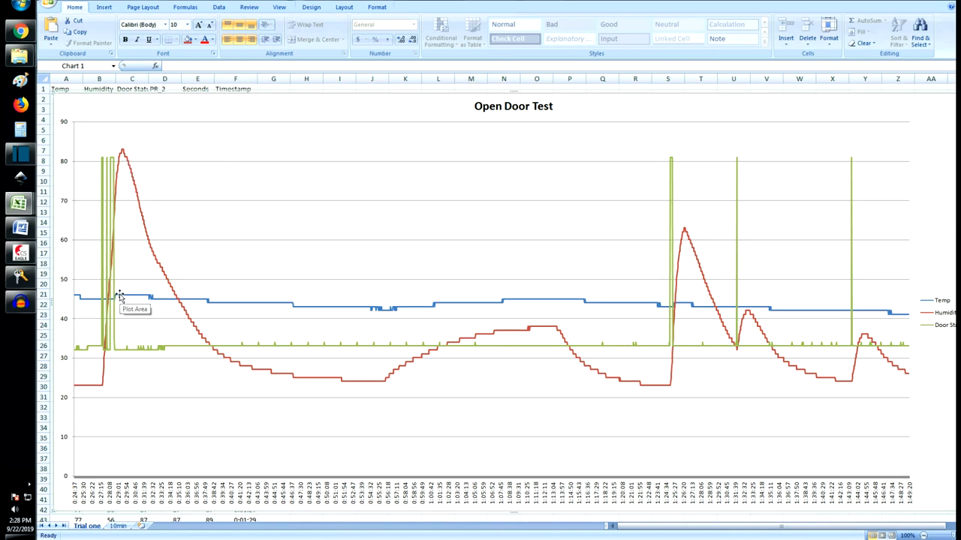
mouse_move(96, 303)
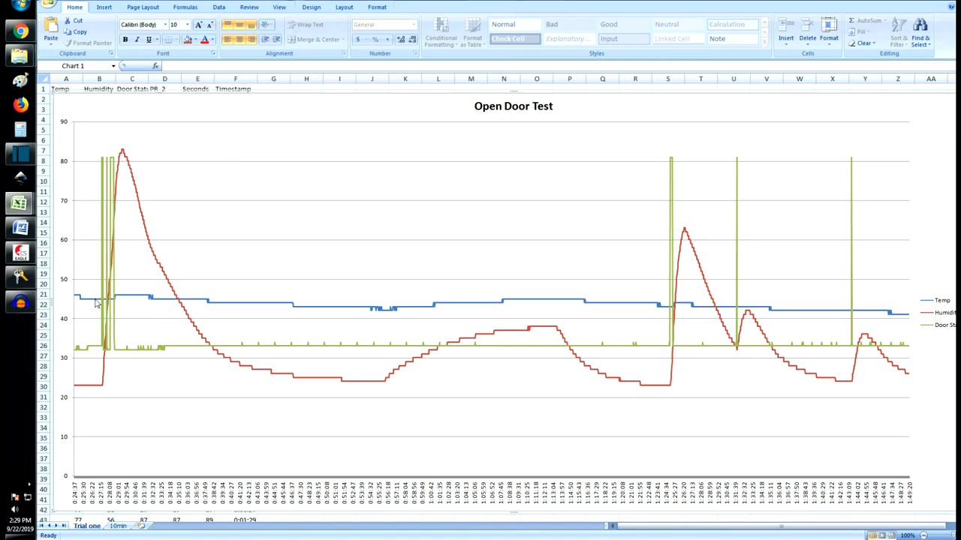
mouse_move(121, 297)
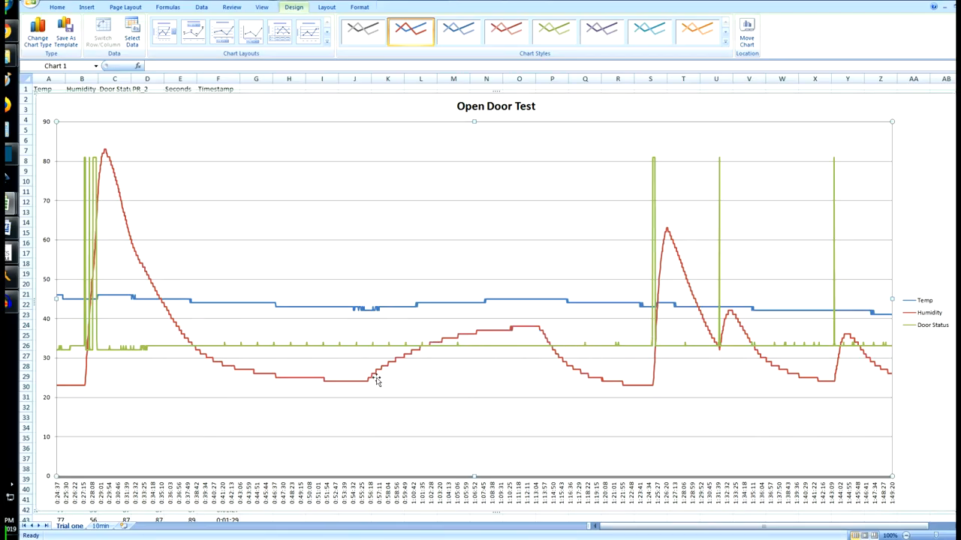
mouse_move(461, 355)
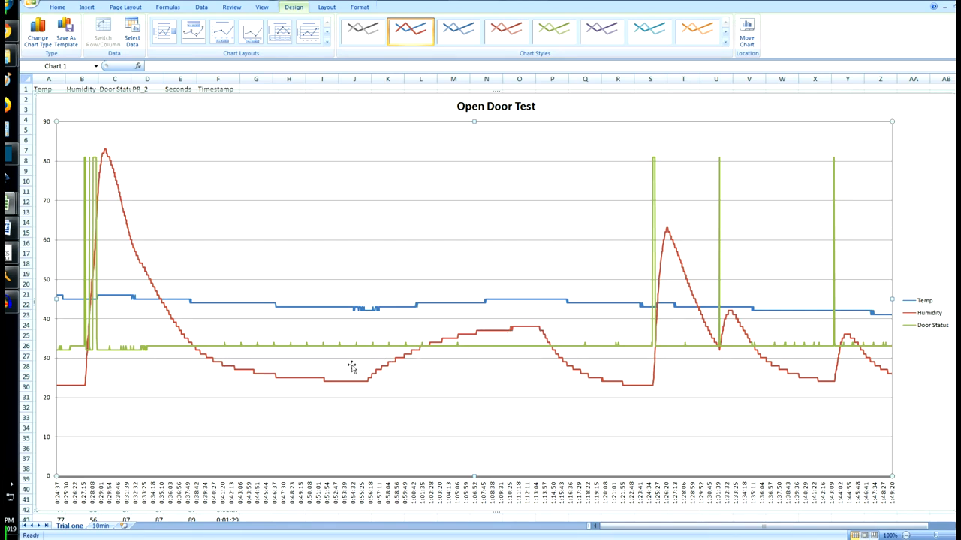
mouse_move(180, 295)
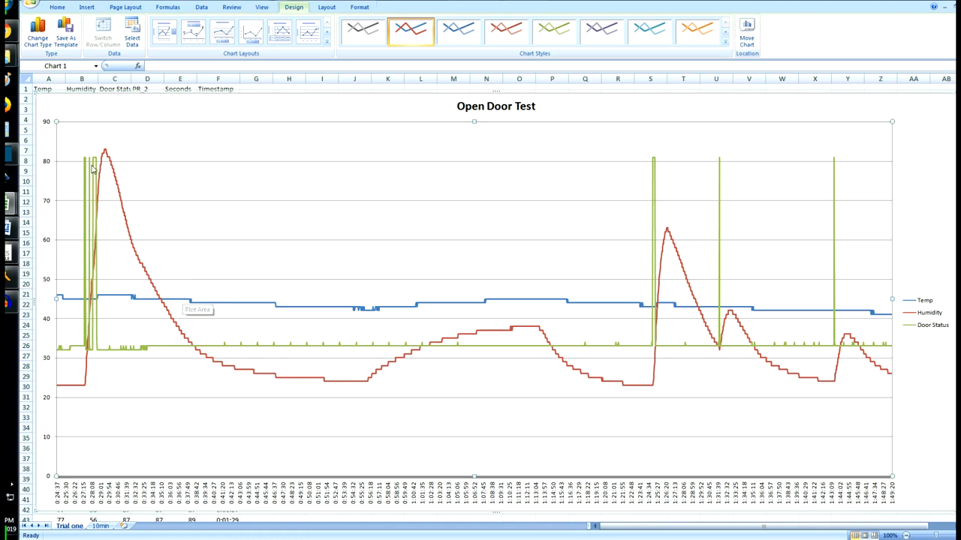
mouse_move(186, 303)
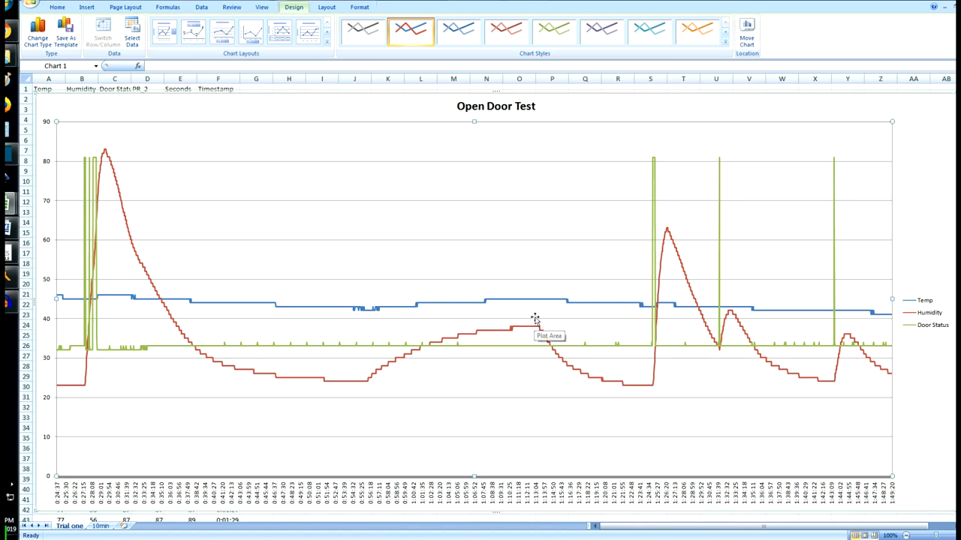
mouse_move(646, 312)
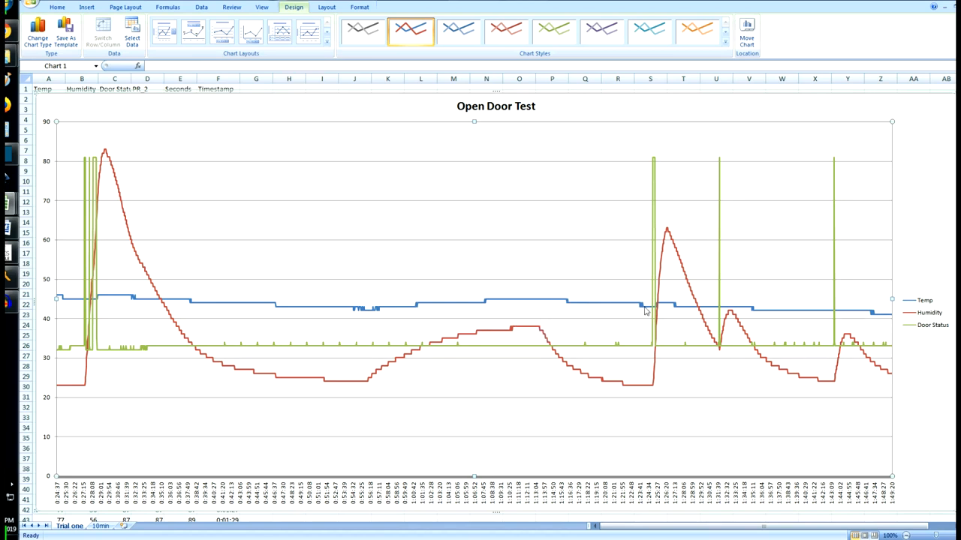
mouse_move(656, 321)
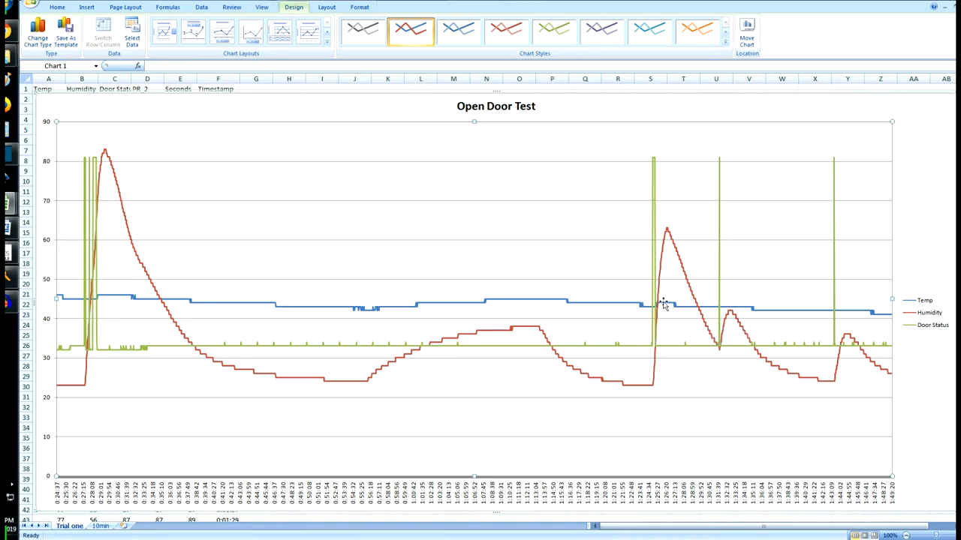
mouse_move(664, 305)
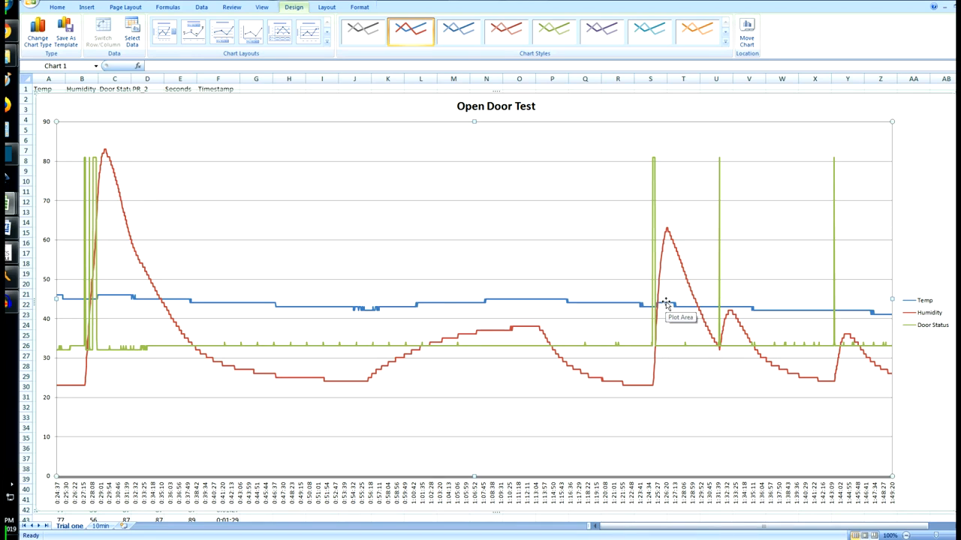
mouse_move(681, 252)
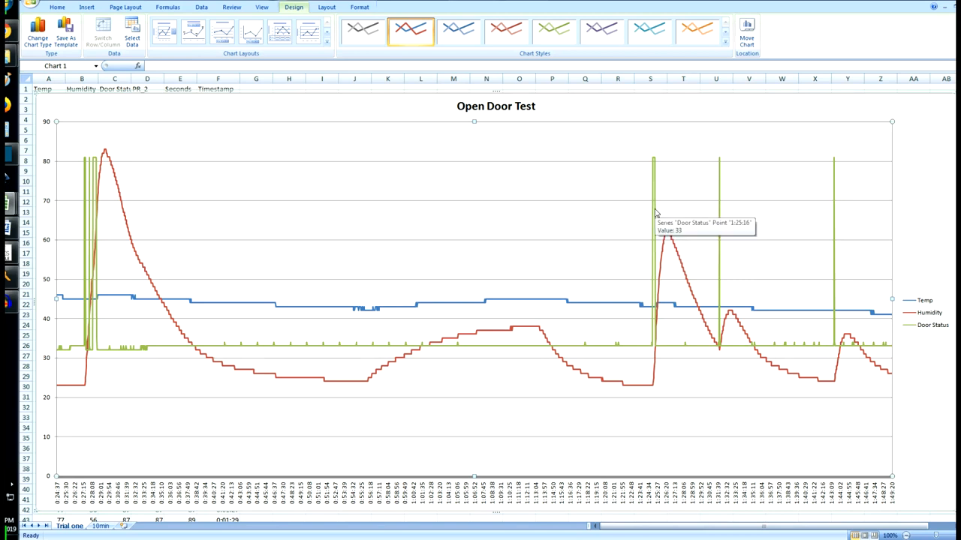
mouse_move(448, 232)
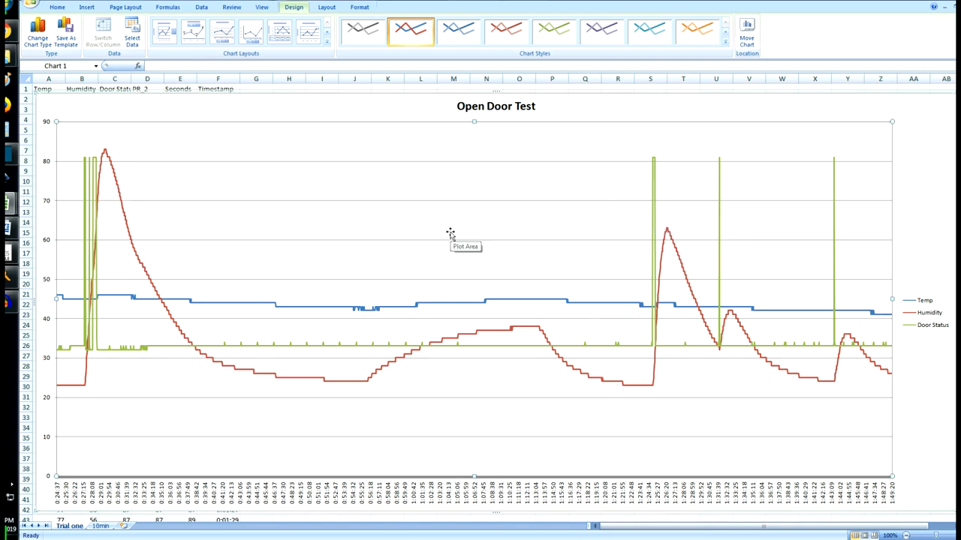
mouse_move(426, 225)
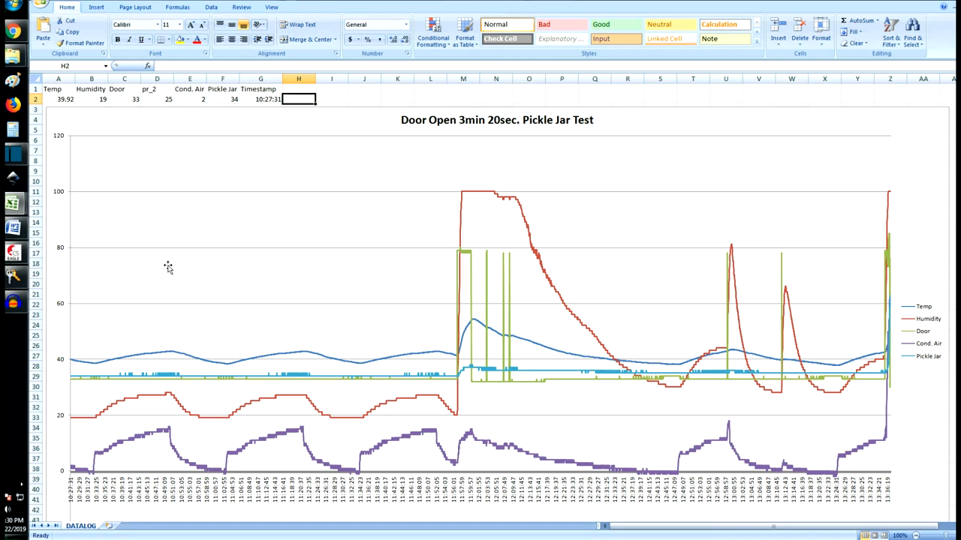
mouse_move(432, 265)
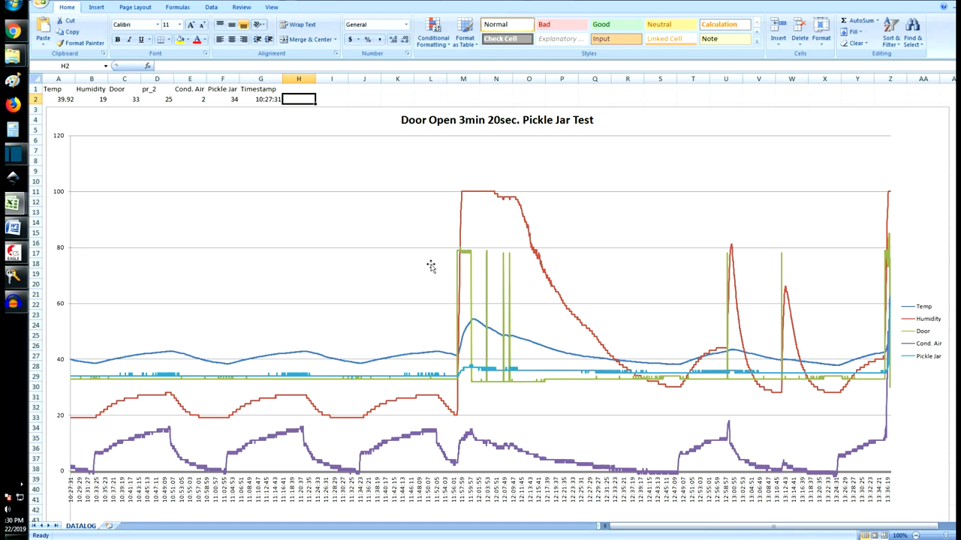
mouse_move(462, 267)
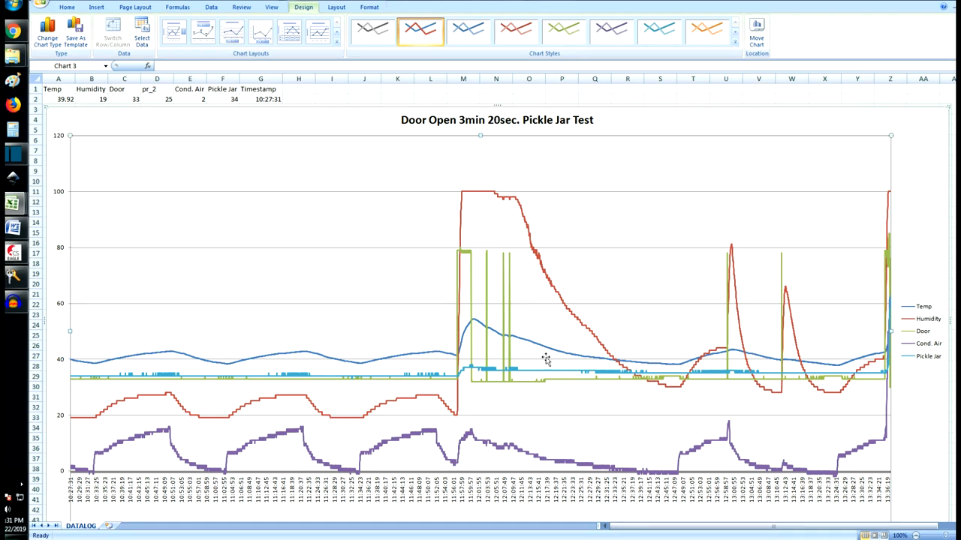
mouse_move(473, 260)
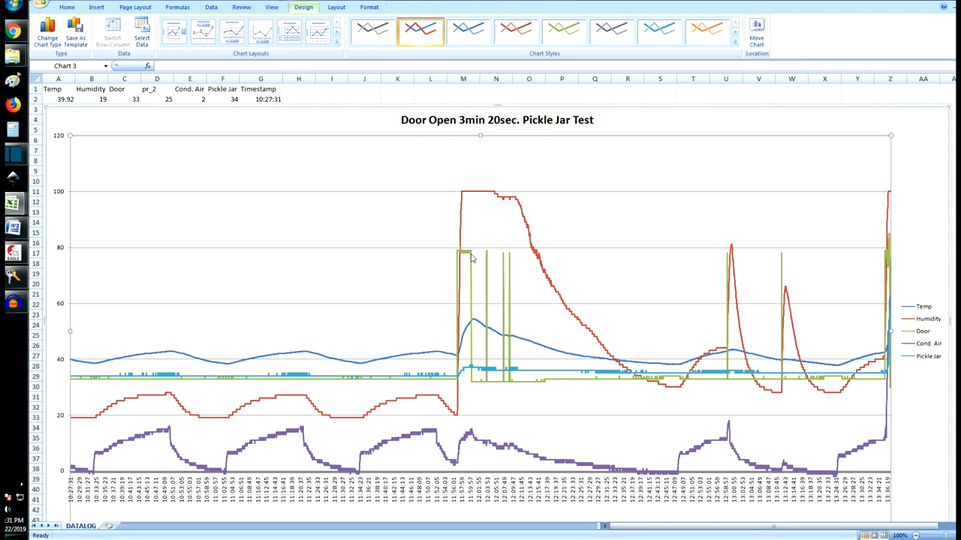
left_click(457, 390)
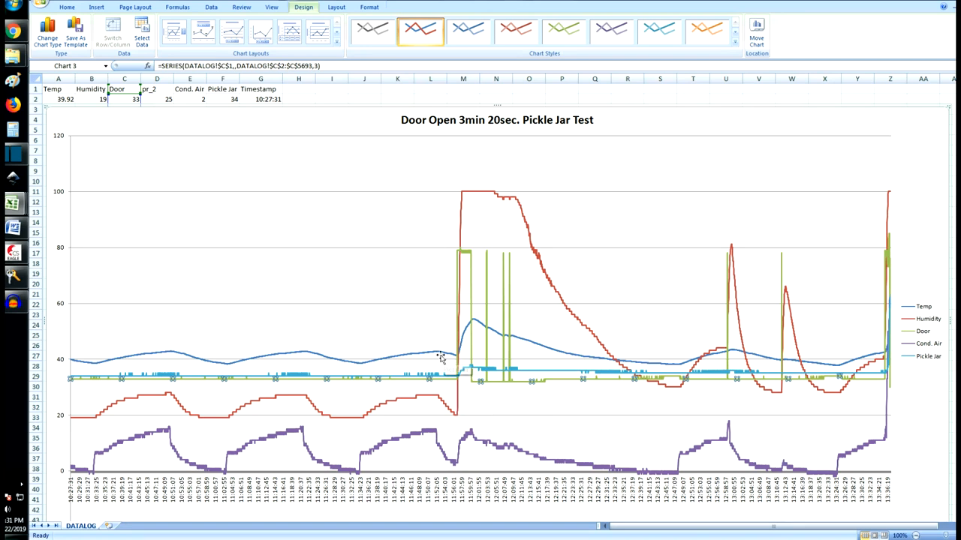
mouse_move(436, 357)
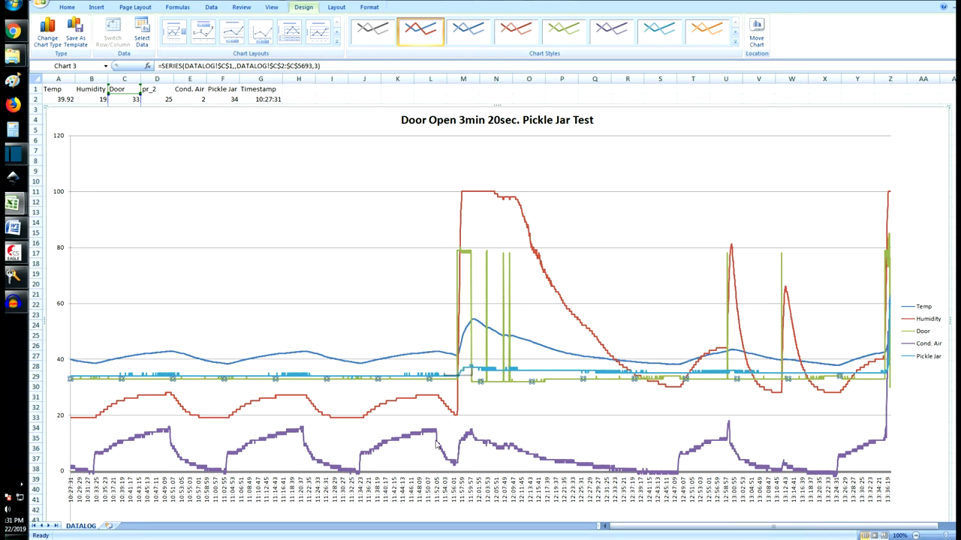
mouse_move(433, 444)
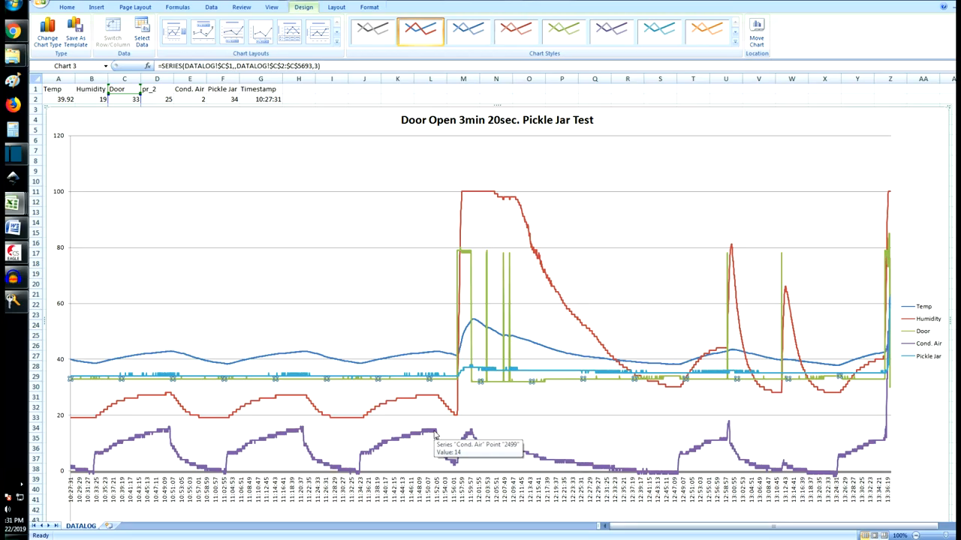
mouse_move(356, 487)
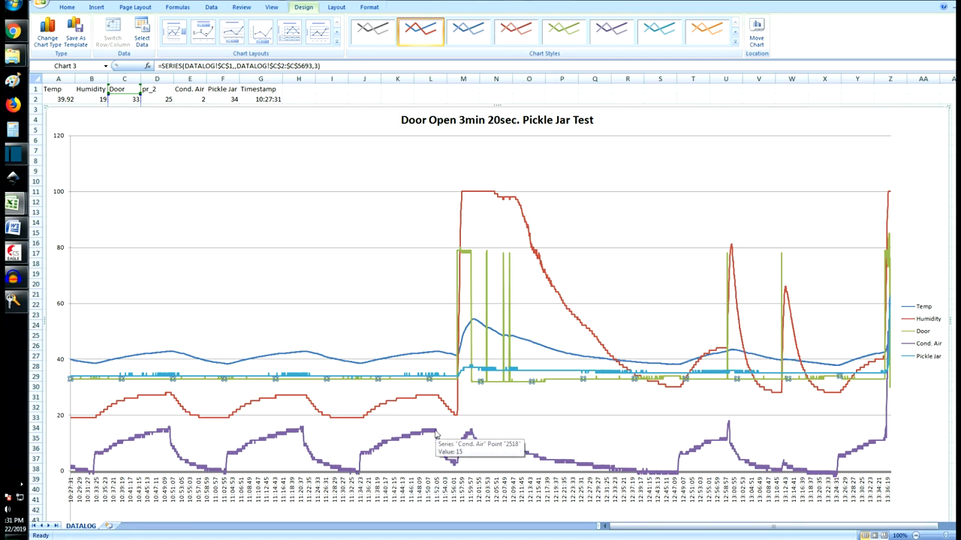
mouse_move(430, 445)
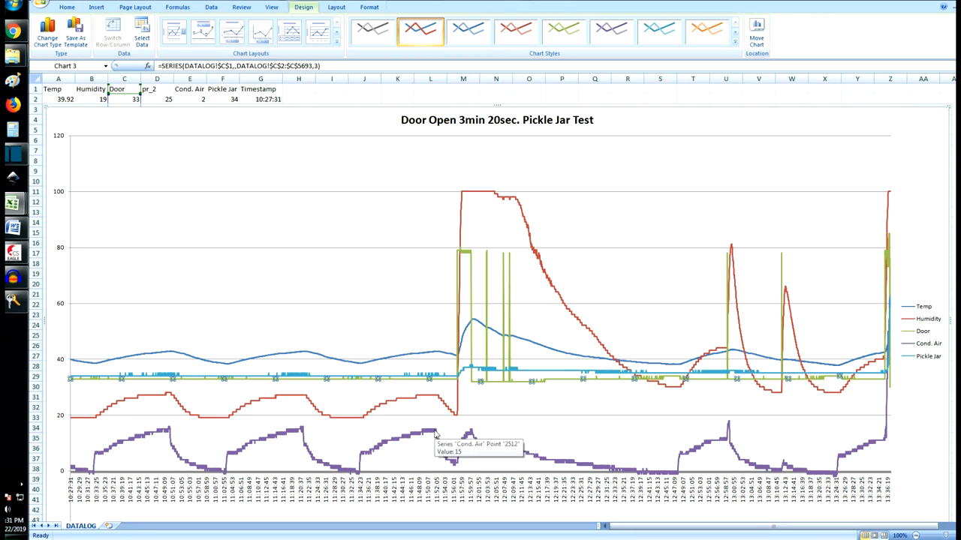
mouse_move(435, 454)
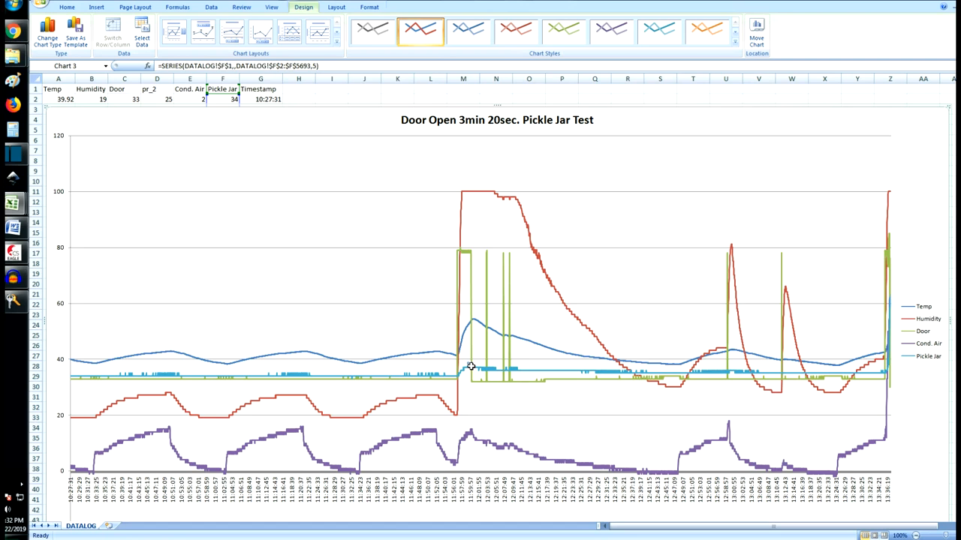
mouse_move(469, 388)
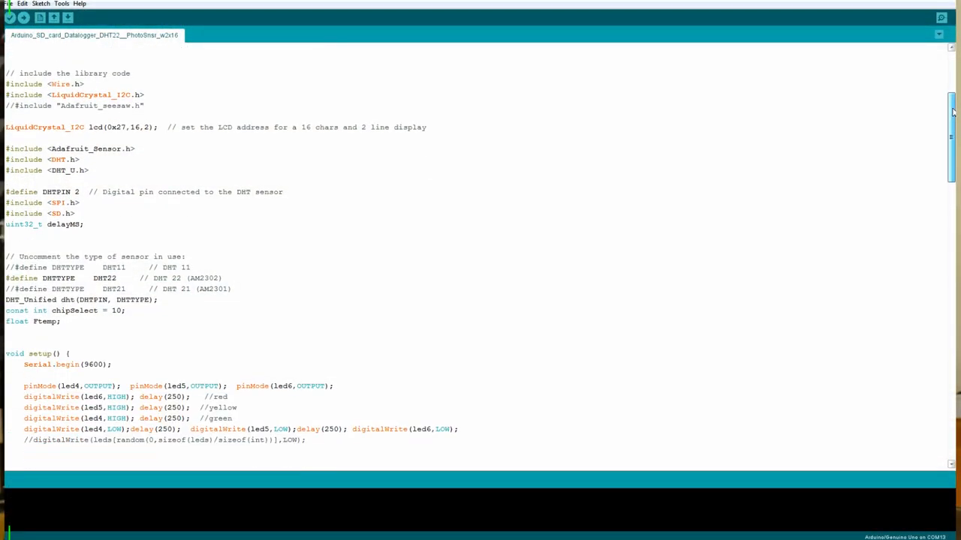
Scroll the sketch to the dataString and SD card write code, and browse the SD library examples
scroll("down", 3)
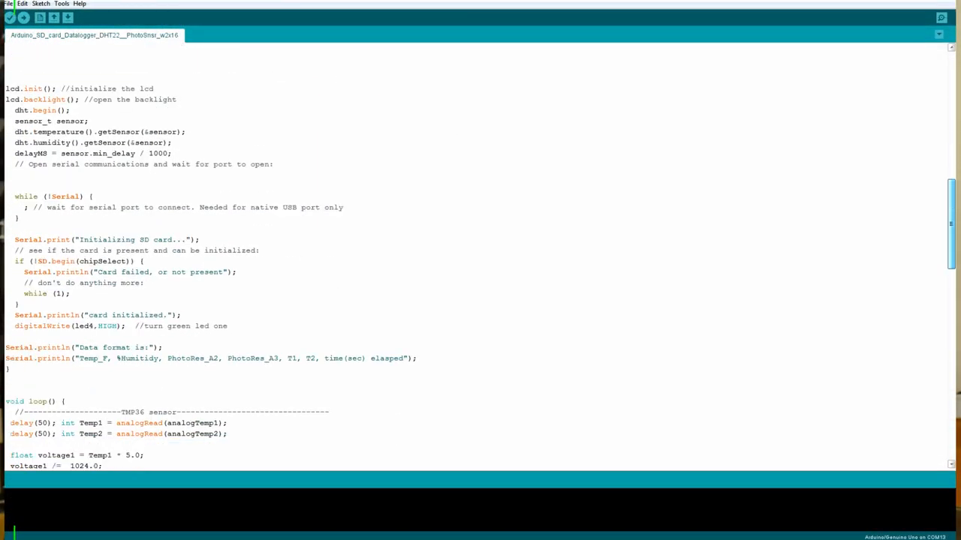
scroll("down", 3)
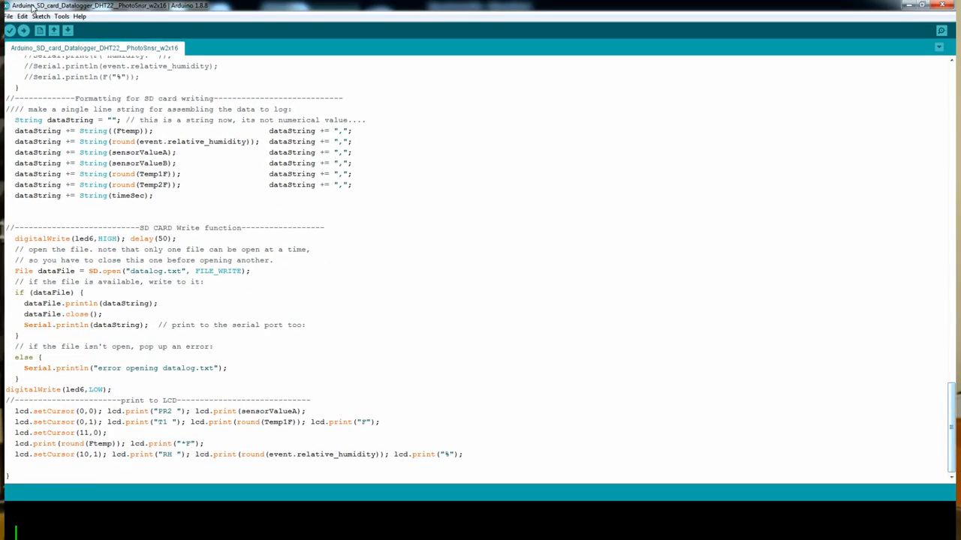
left_click(10, 13)
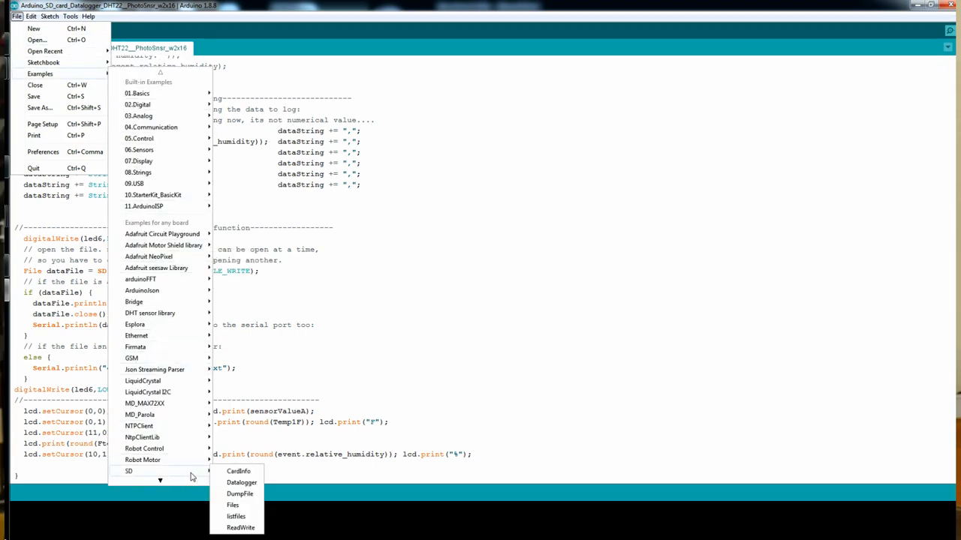
mouse_move(173, 138)
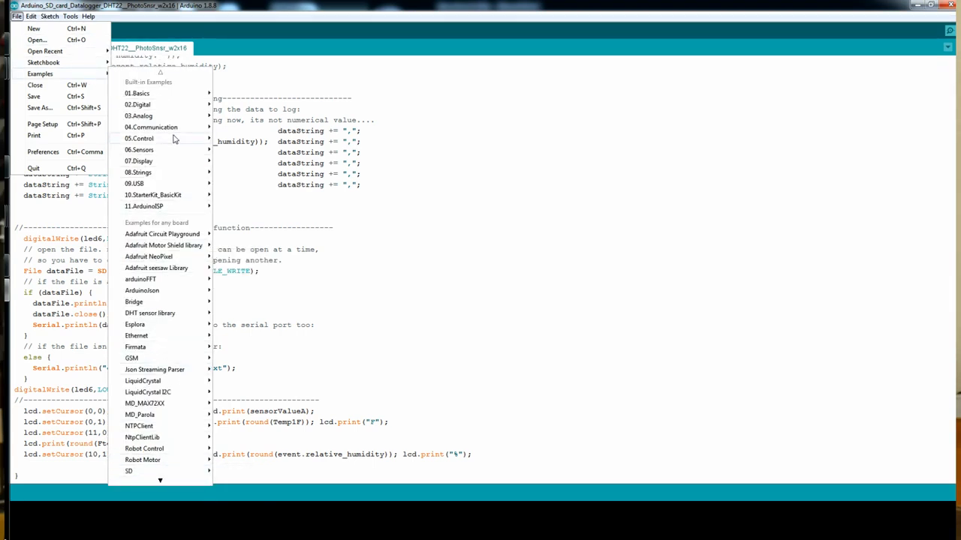
mouse_move(139, 116)
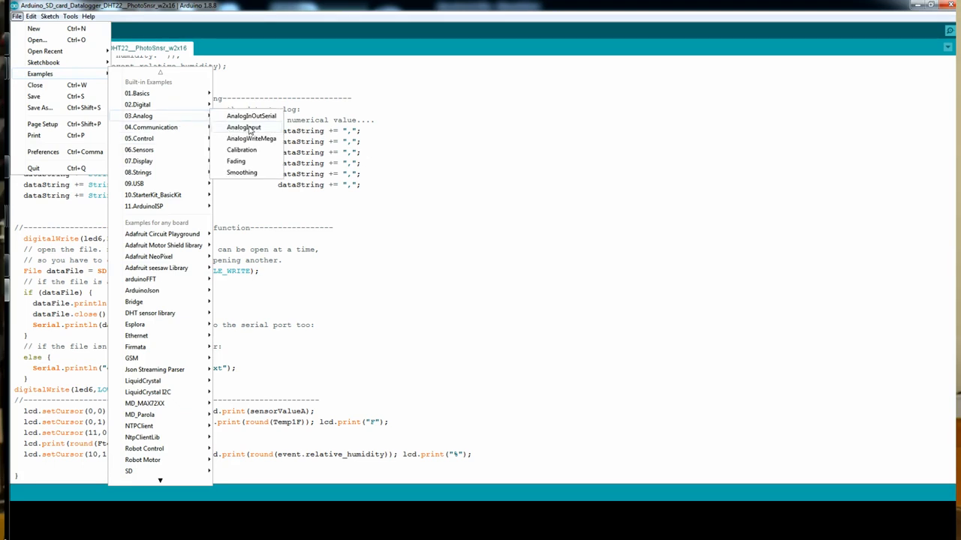
mouse_move(157, 305)
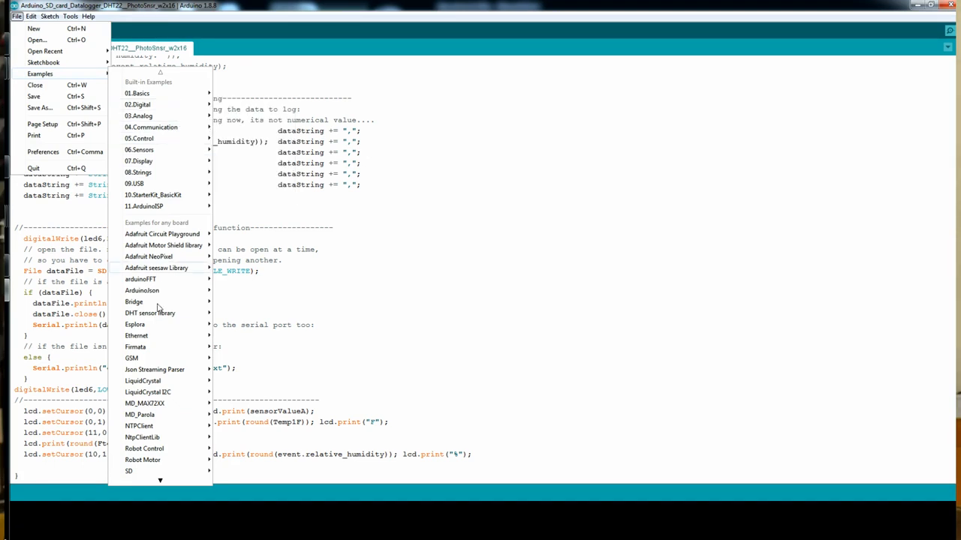
mouse_move(150, 313)
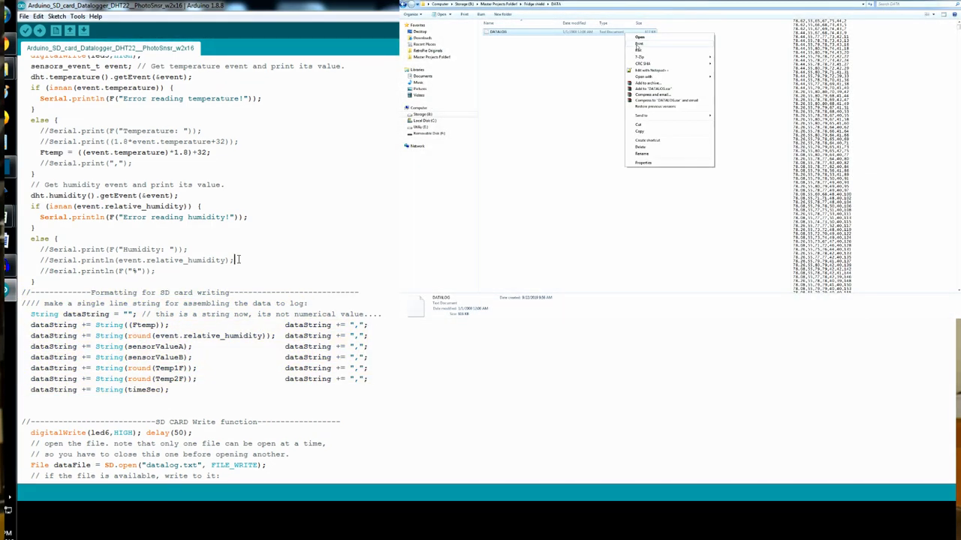
Import DATALOG.TXT as delimited text with Comma as the separator
left_click(646, 61)
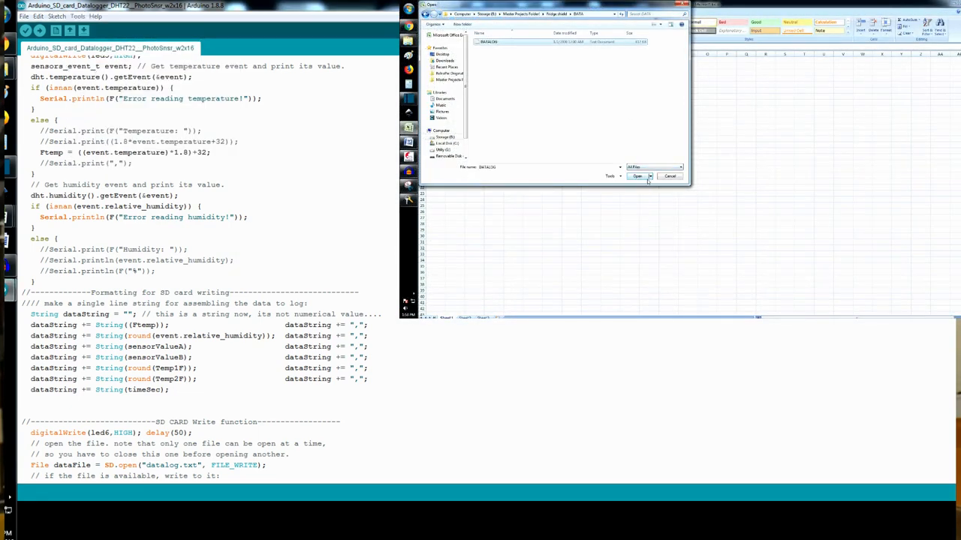
left_click(637, 176)
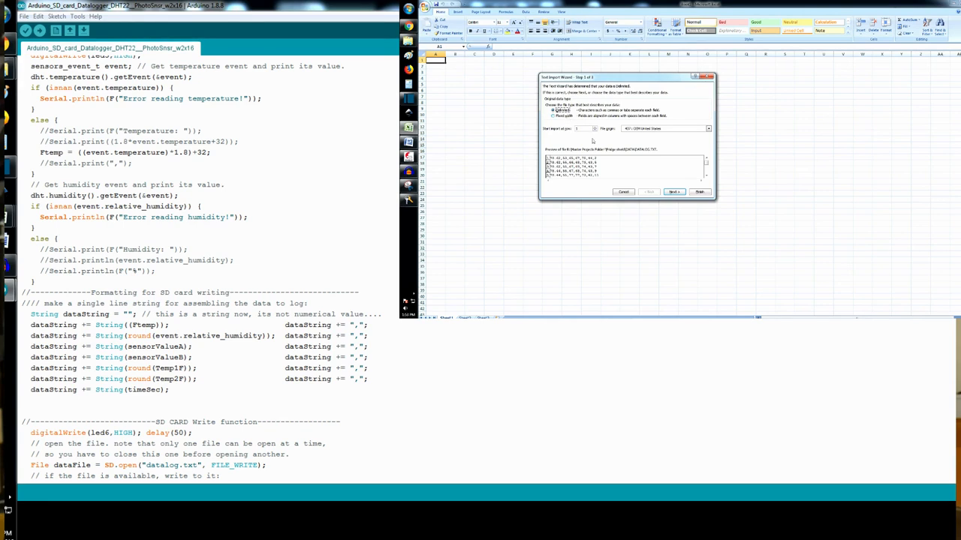
left_click(674, 191)
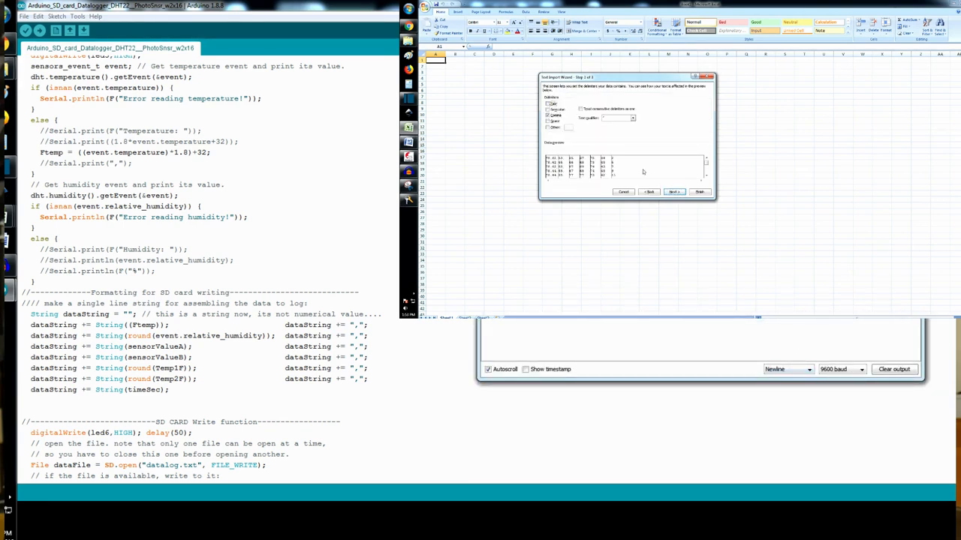
left_click(698, 192)
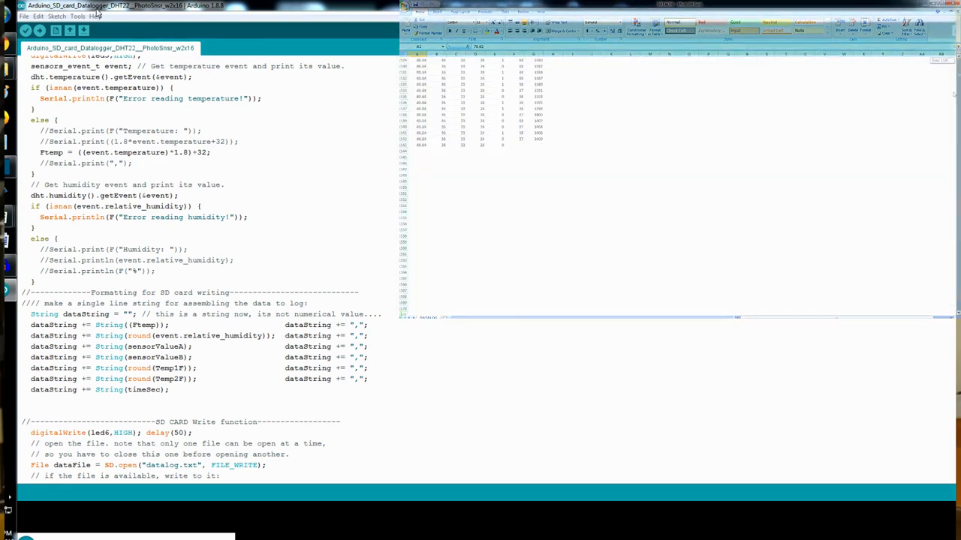
View the live readings in the Serial Monitor, then close and reopen it with an empty view
left_click(74, 17)
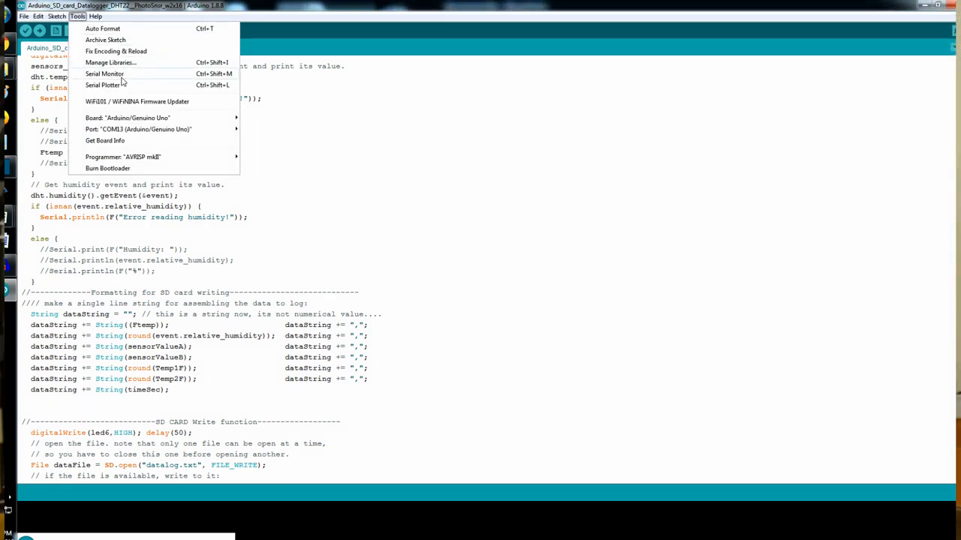
left_click(103, 74)
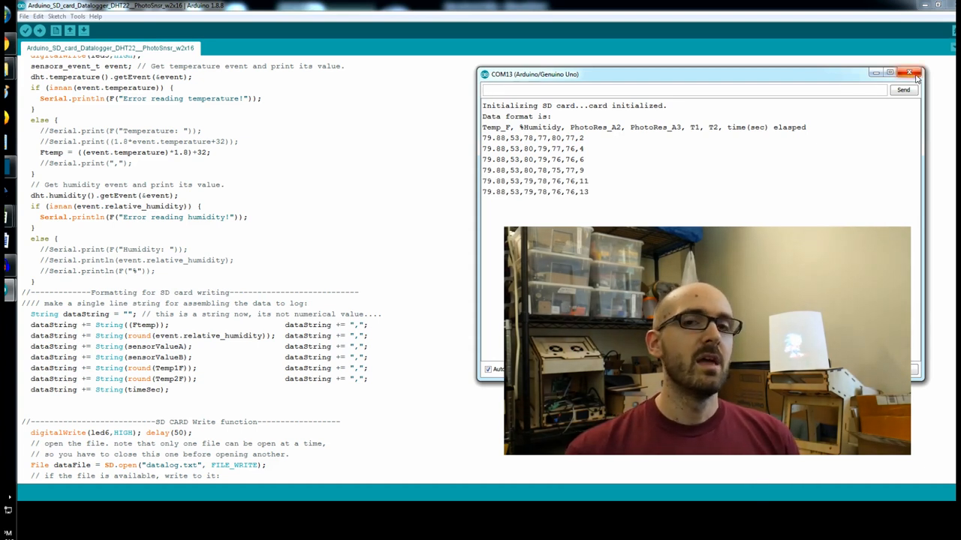
left_click(76, 15)
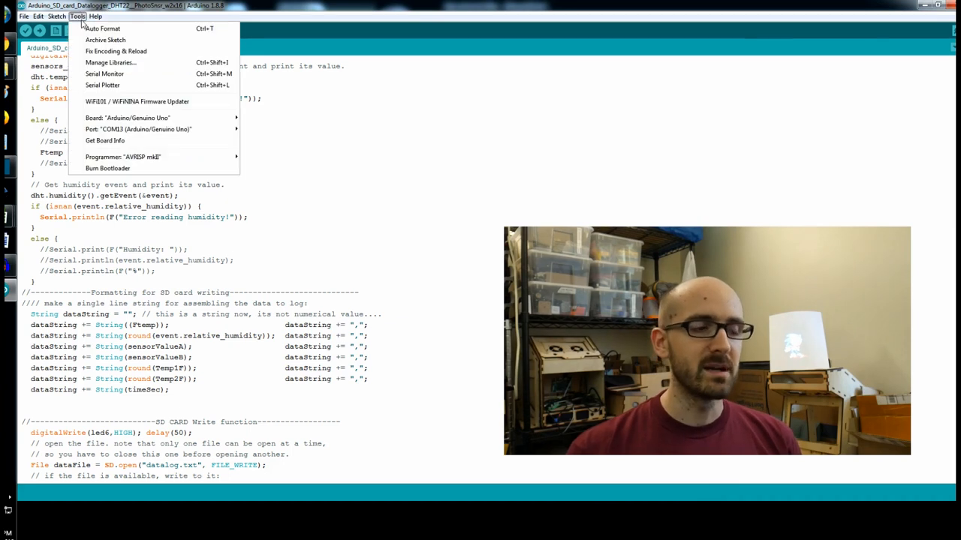
left_click(104, 73)
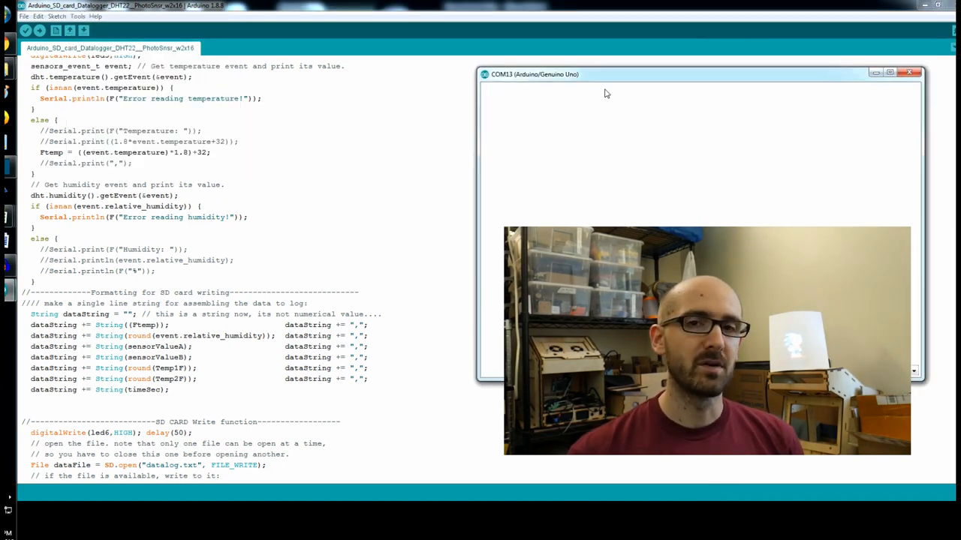